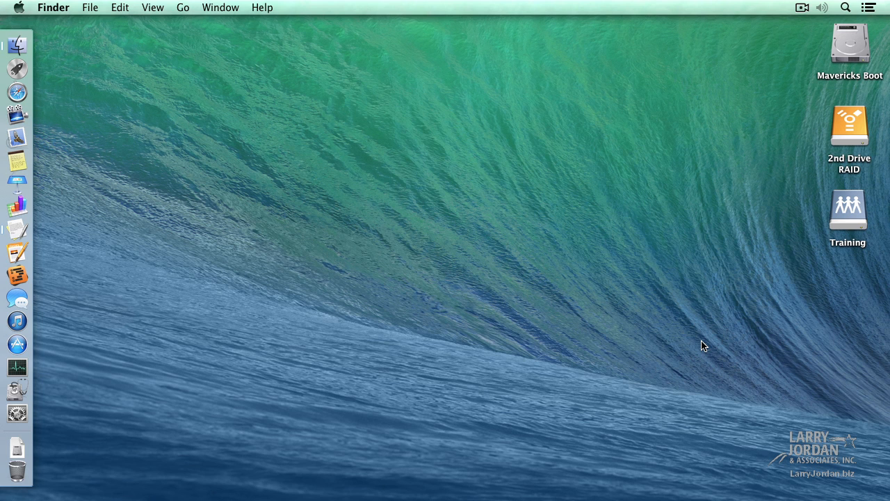
Add Final Cut Pro from Applications to the Dock and close the Finder window.
{"action": "key", "text": "shift+cmd+a"}
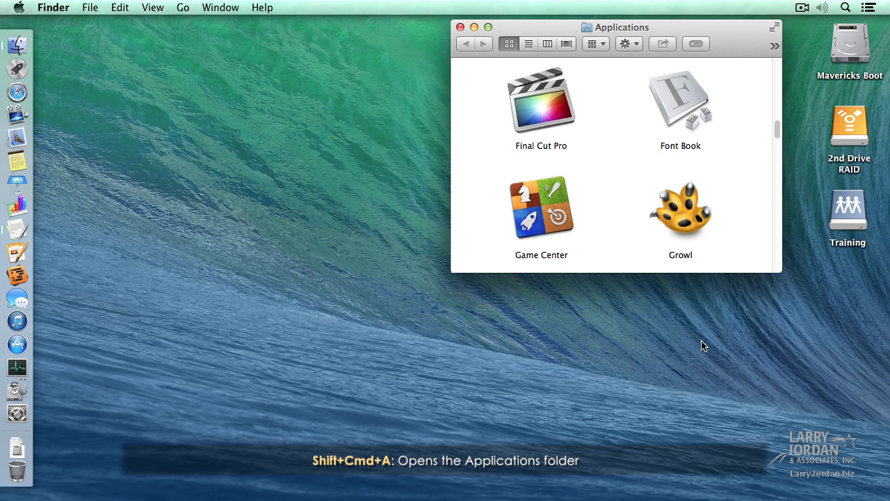
{"action": "mouse_move", "coordinate": [545, 102]}
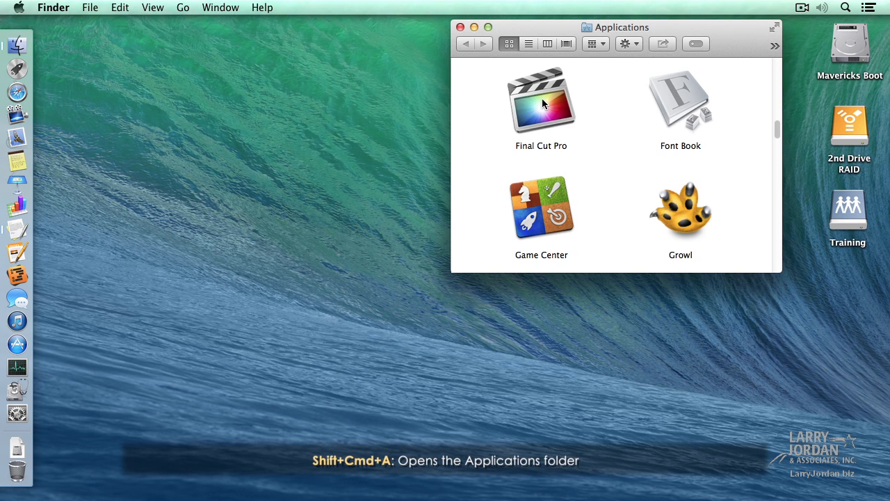
{"action": "left_click_drag", "start_coordinate": [541, 100], "coordinate": [297, 97]}
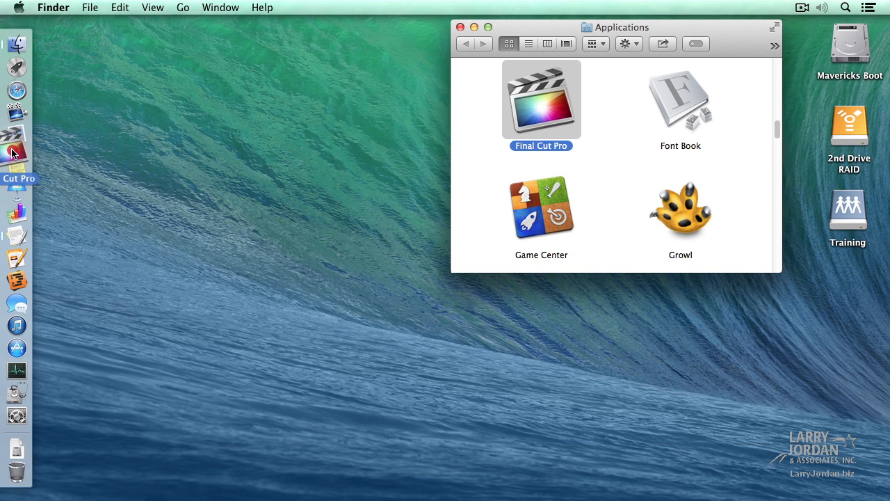
{"action": "mouse_move", "coordinate": [147, 155]}
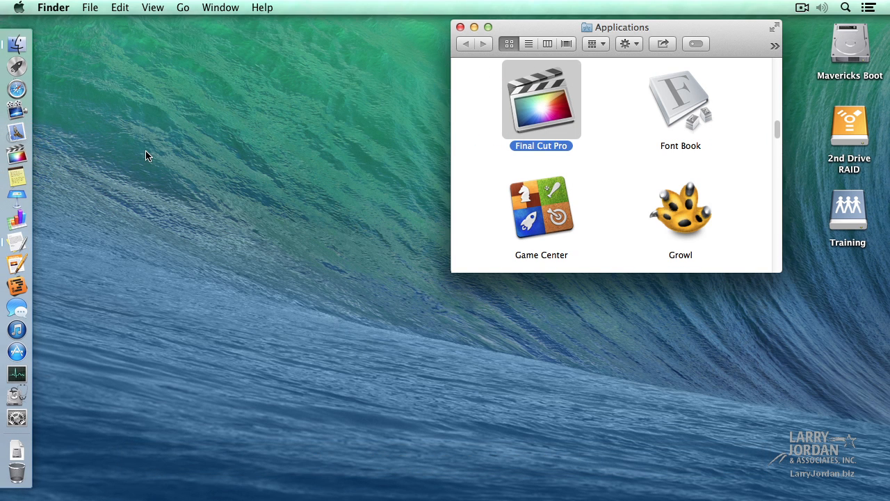
{"action": "left_click", "coordinate": [459, 27]}
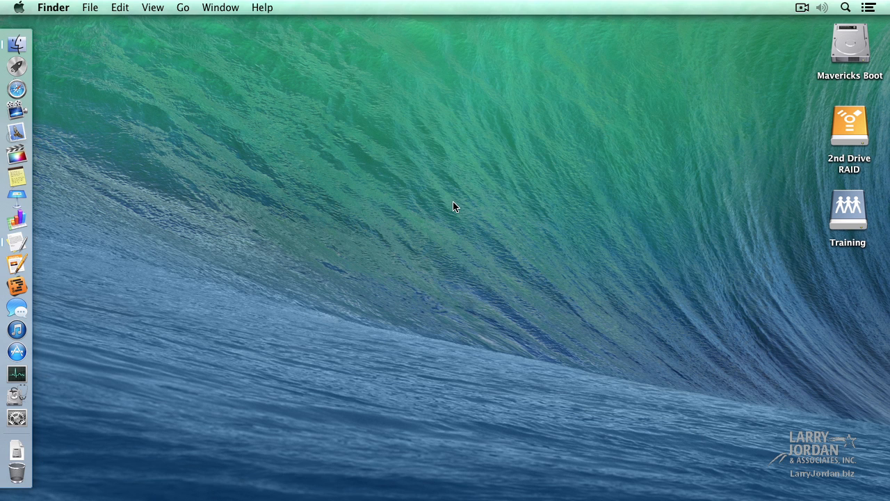
{"action": "mouse_move", "coordinate": [16, 156]}
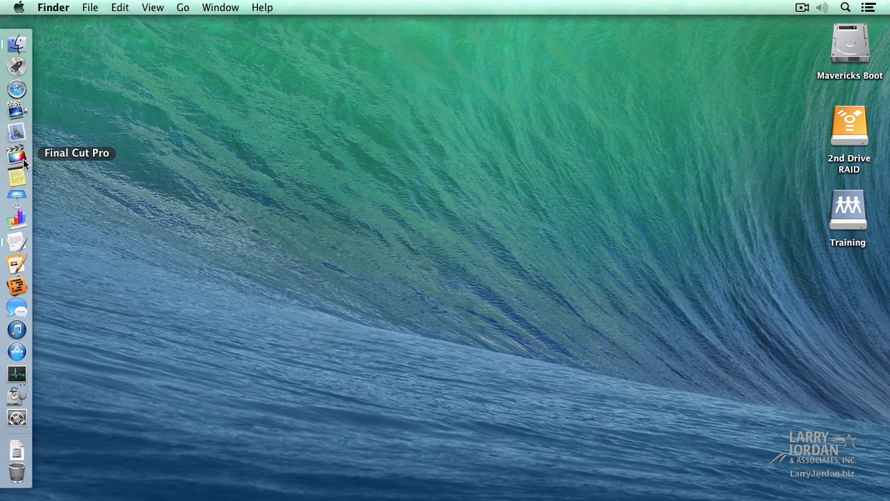
{"action": "mouse_move", "coordinate": [273, 162]}
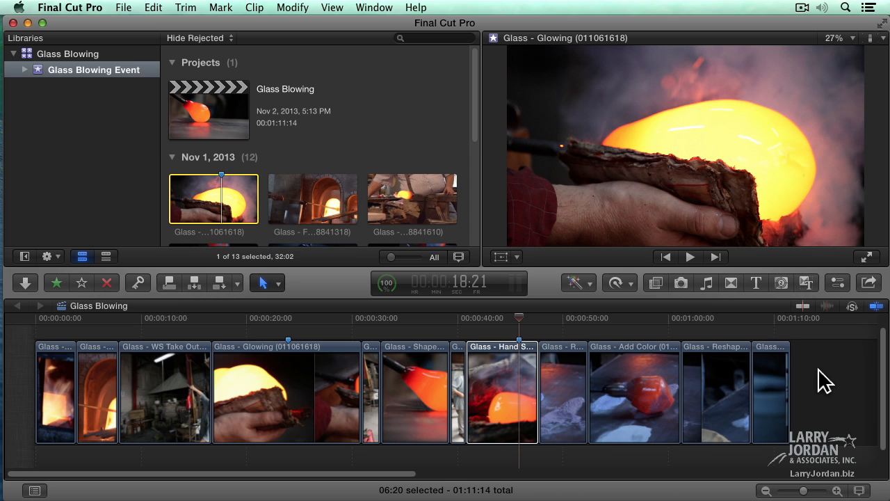
{"action": "mouse_move", "coordinate": [74, 139]}
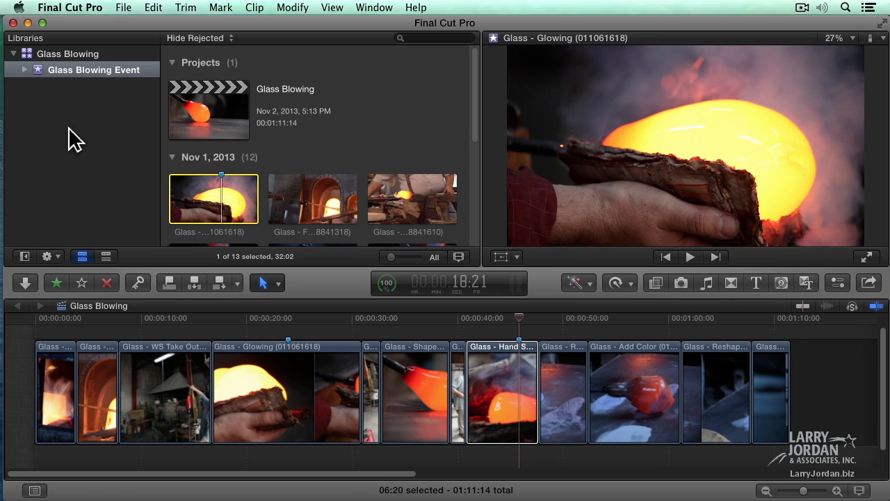
{"action": "mouse_move", "coordinate": [419, 152]}
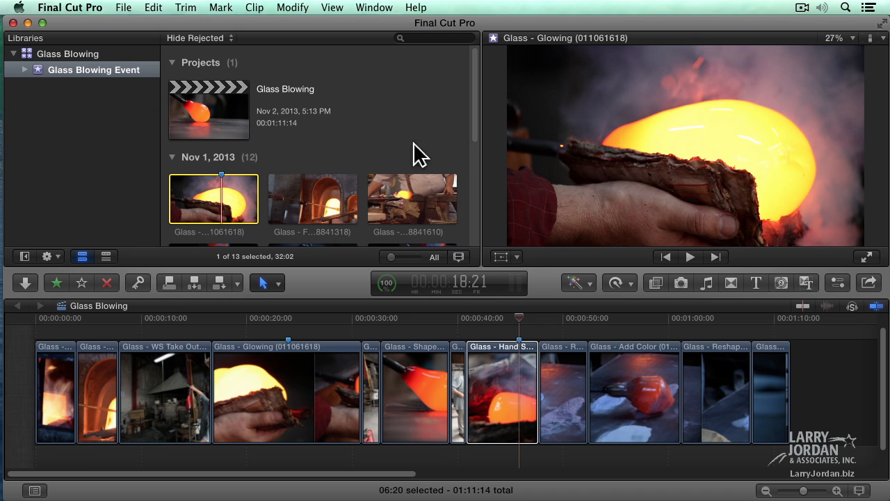
{"action": "mouse_move", "coordinate": [327, 181]}
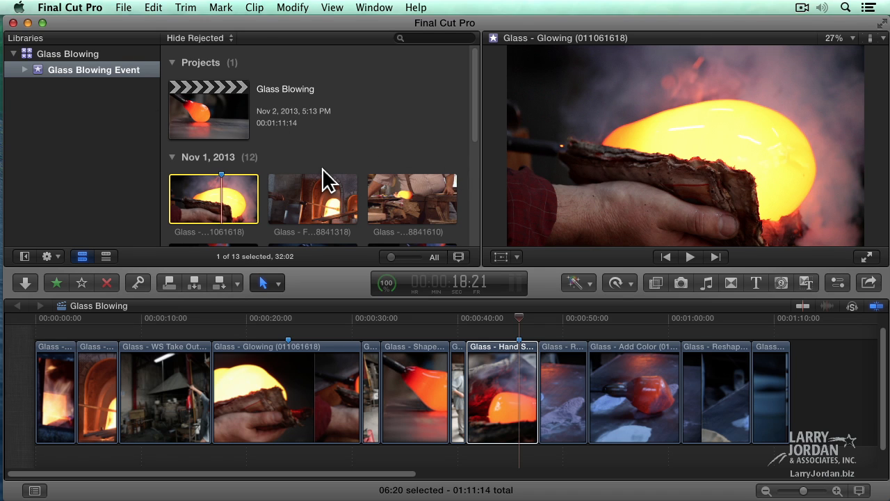
{"action": "mouse_move", "coordinate": [737, 184]}
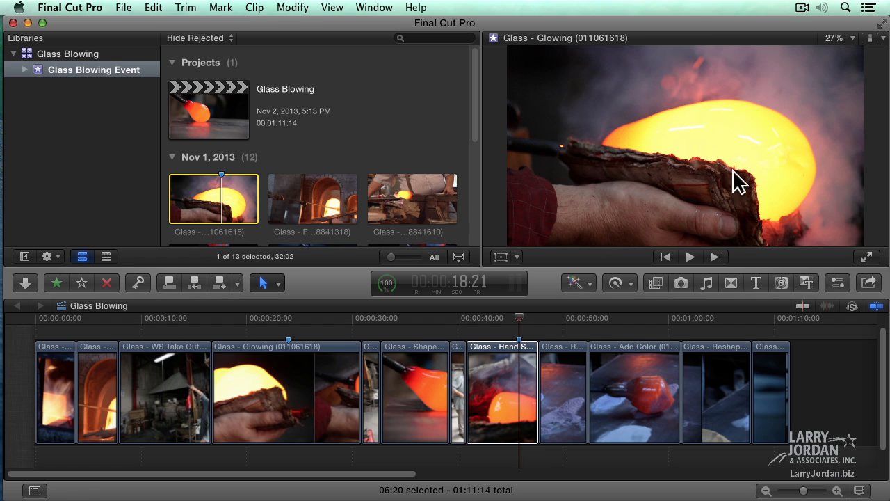
{"action": "mouse_move", "coordinate": [704, 238]}
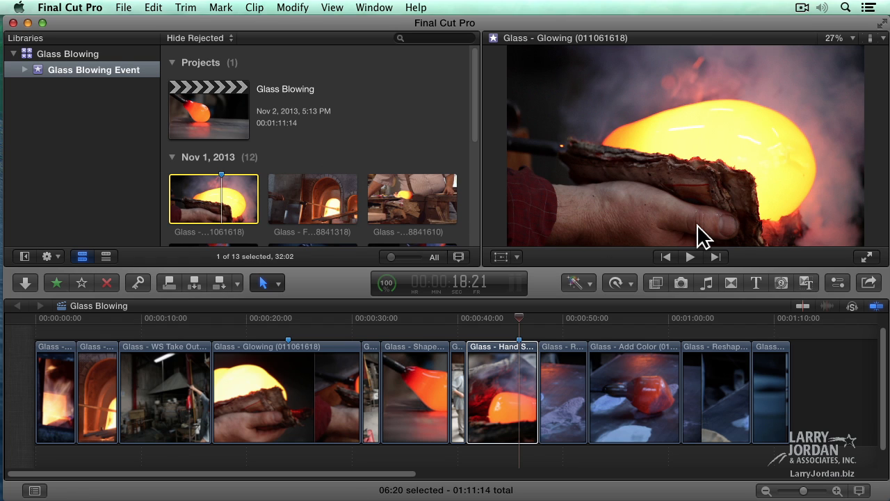
{"action": "mouse_move", "coordinate": [720, 372]}
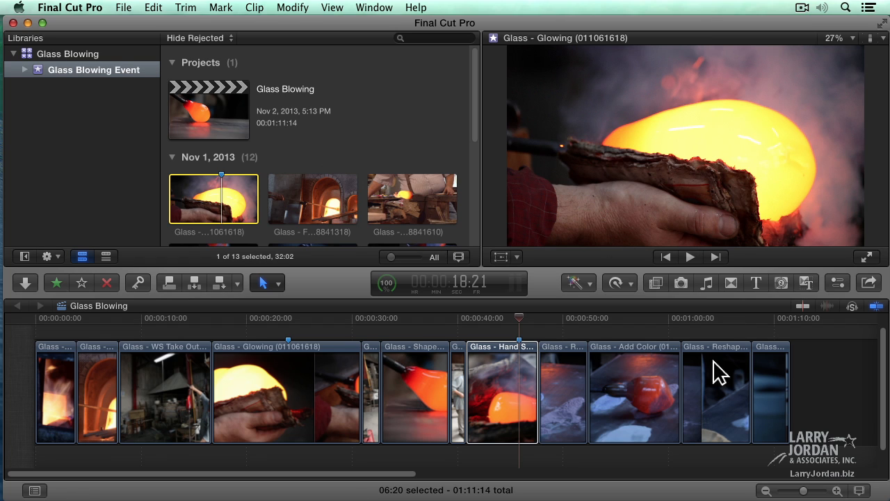
{"action": "mouse_move", "coordinate": [444, 362]}
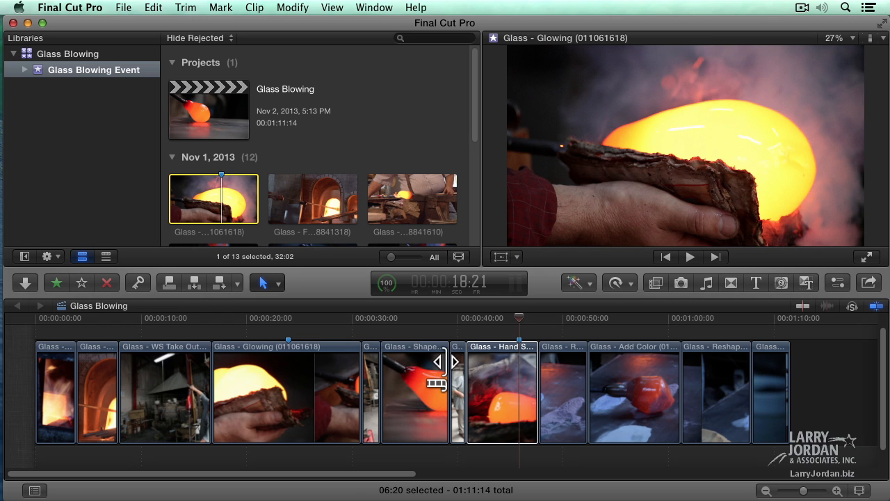
{"action": "mouse_move", "coordinate": [828, 389]}
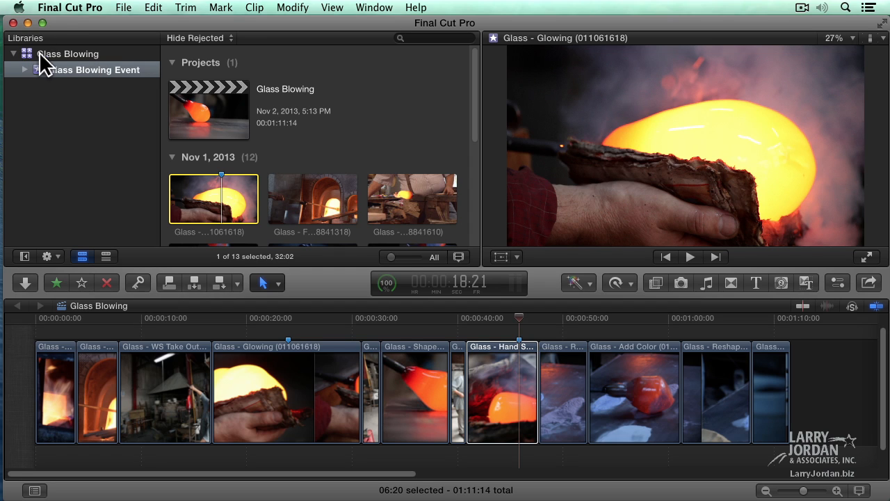
{"action": "mouse_move", "coordinate": [85, 91]}
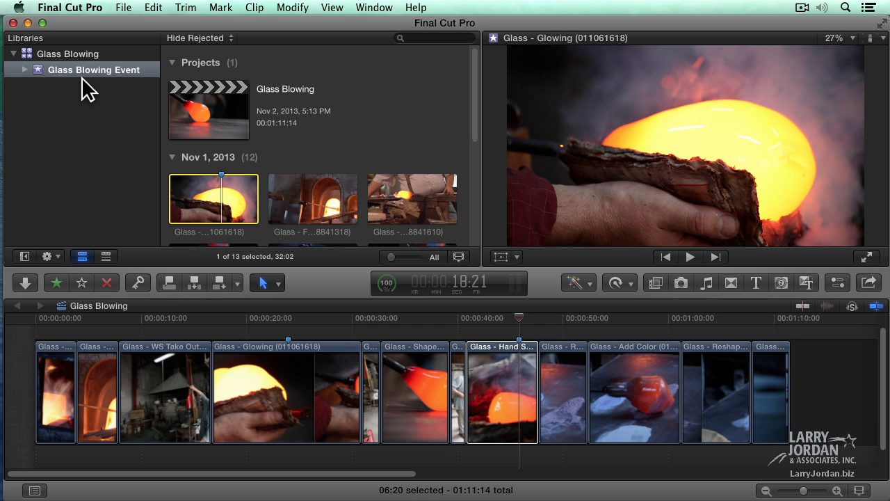
{"action": "mouse_move", "coordinate": [111, 72]}
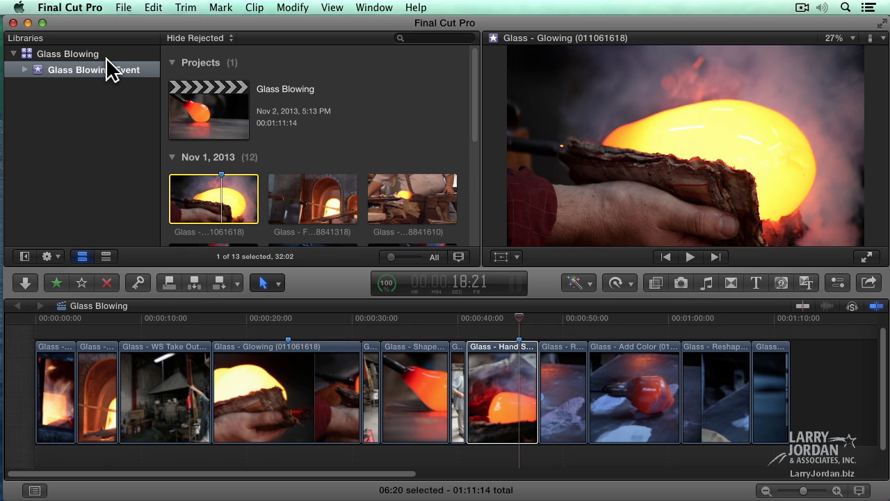
{"action": "mouse_move", "coordinate": [96, 90]}
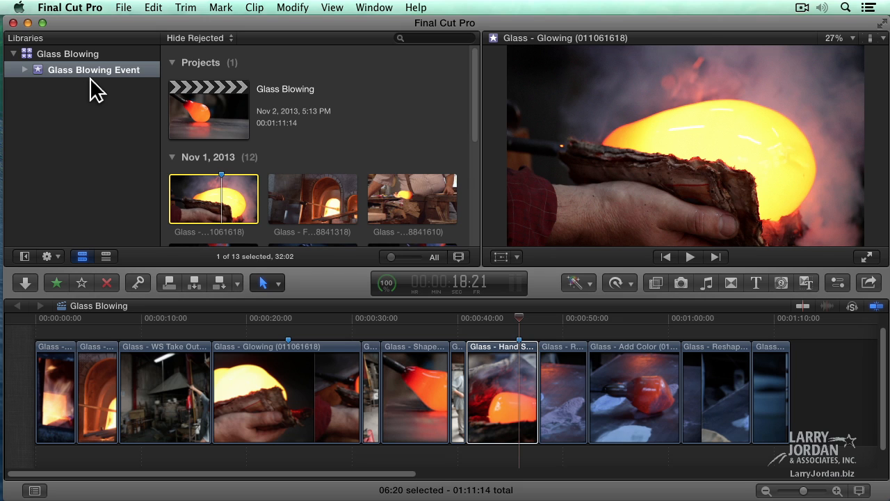
{"action": "mouse_move", "coordinate": [298, 111]}
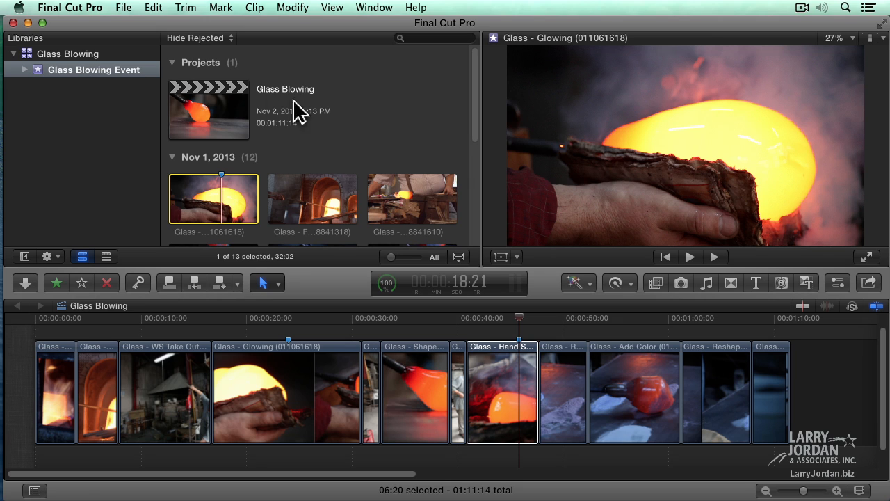
{"action": "mouse_move", "coordinate": [270, 113]}
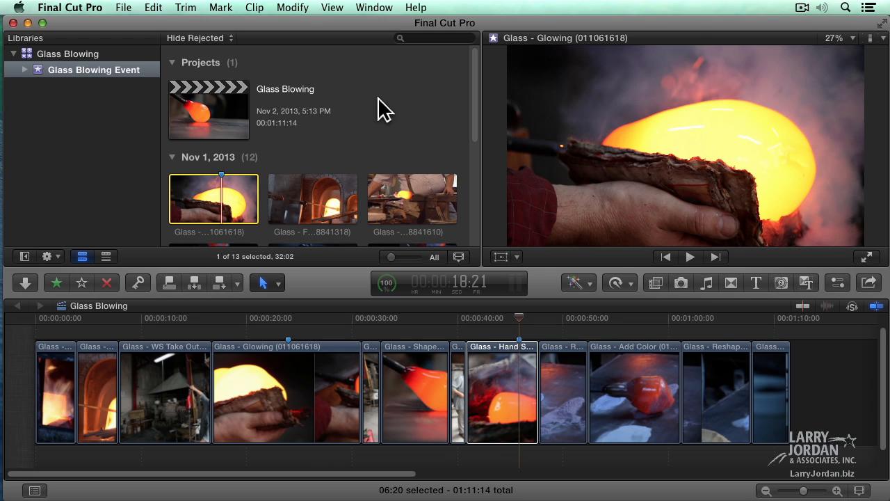
{"action": "mouse_move", "coordinate": [170, 269]}
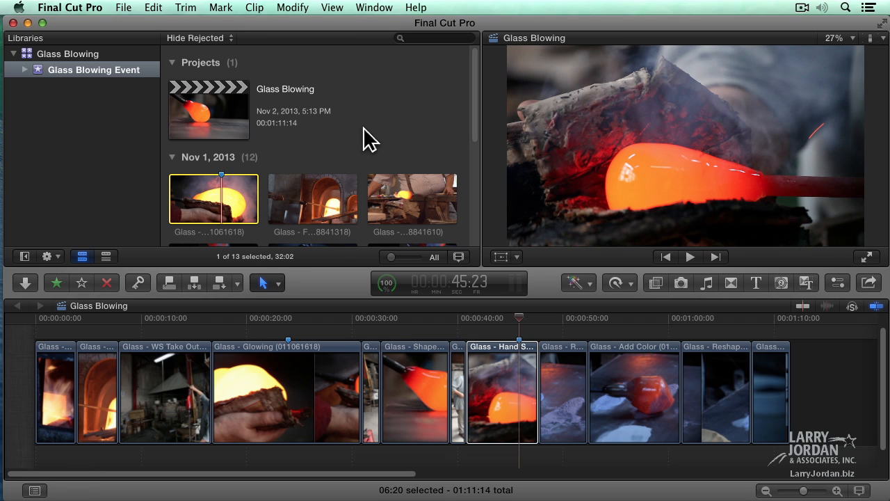
{"action": "mouse_move", "coordinate": [365, 115]}
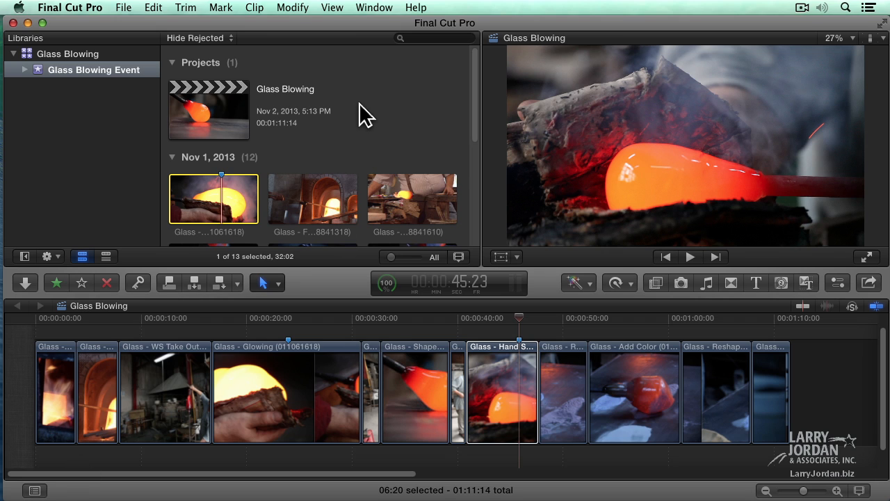
Scroll down and back up through the twelve Nov 1, 2013 event clips in the browser.
{"action": "scroll", "scroll_direction": "down", "scroll_amount": 3}
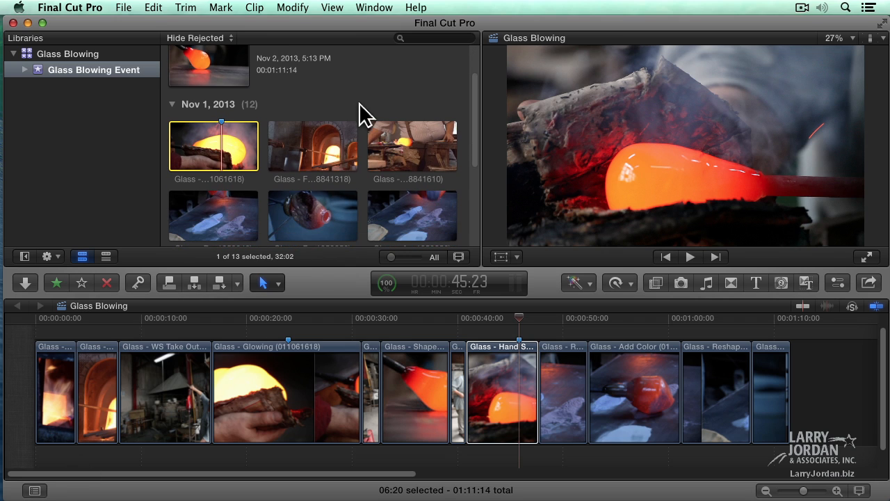
{"action": "scroll", "scroll_direction": "up", "scroll_amount": 3}
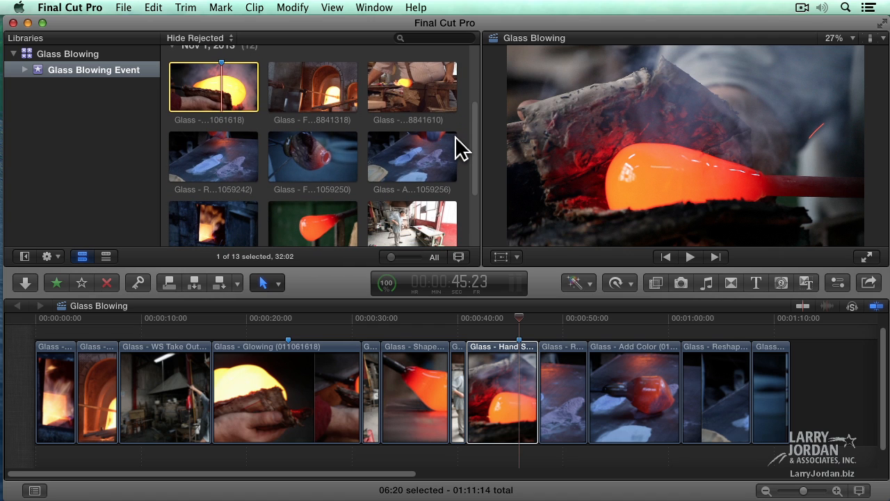
{"action": "scroll", "scroll_direction": "down", "scroll_amount": 3}
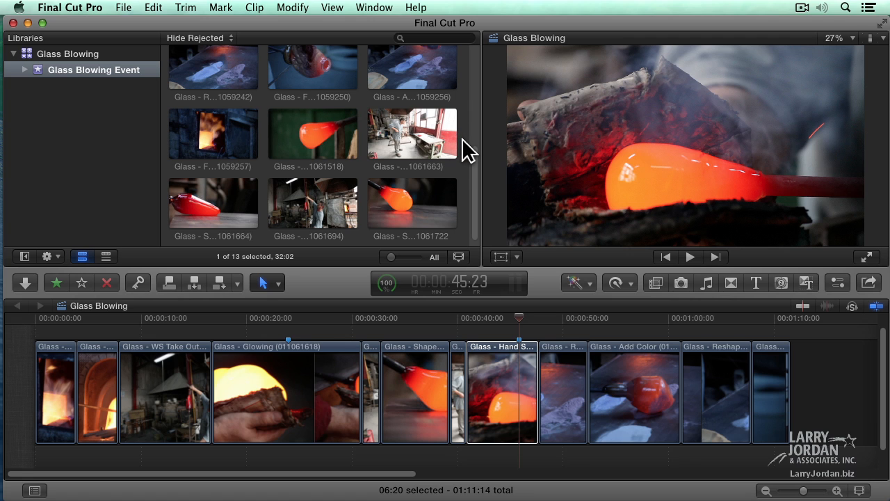
{"action": "scroll", "scroll_direction": "up", "scroll_amount": 3}
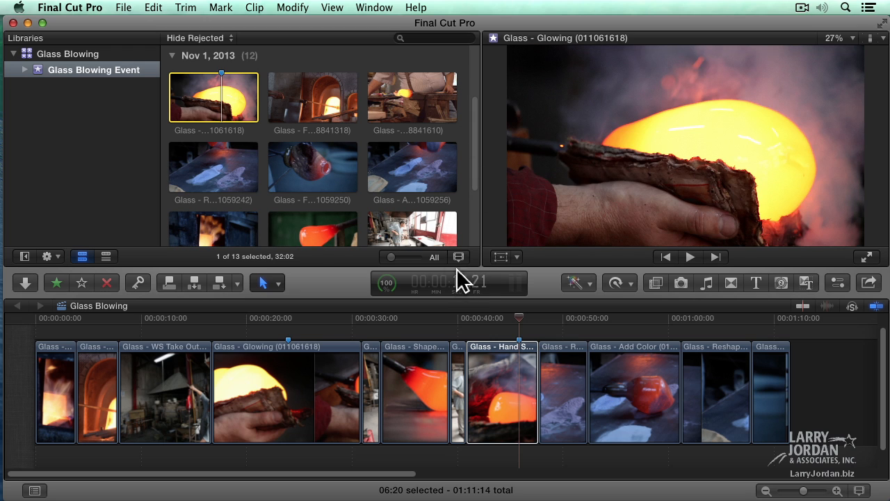
{"action": "left_click", "coordinate": [459, 256]}
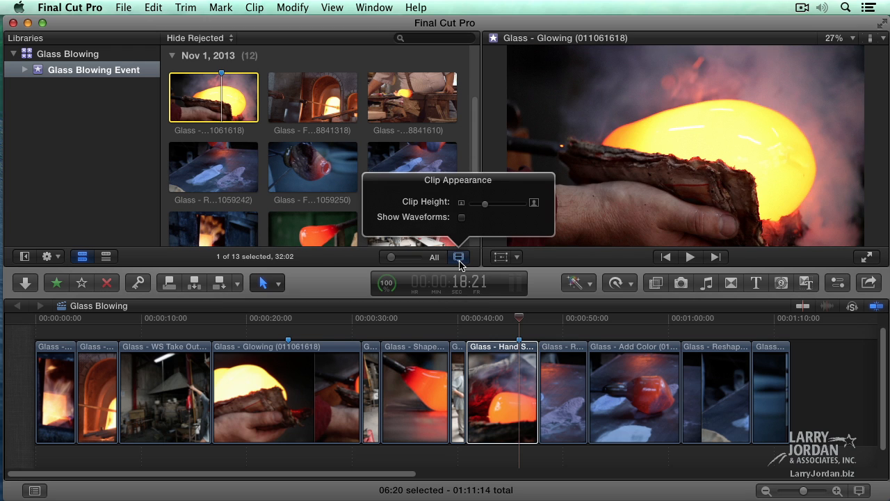
{"action": "left_click_drag", "start_coordinate": [485, 202], "coordinate": [484, 206]}
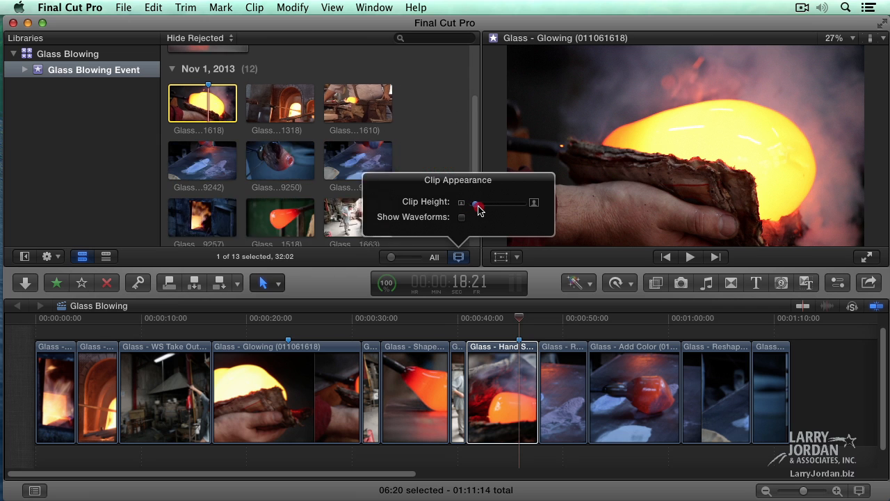
{"action": "left_click_drag", "start_coordinate": [477, 204], "coordinate": [524, 204]}
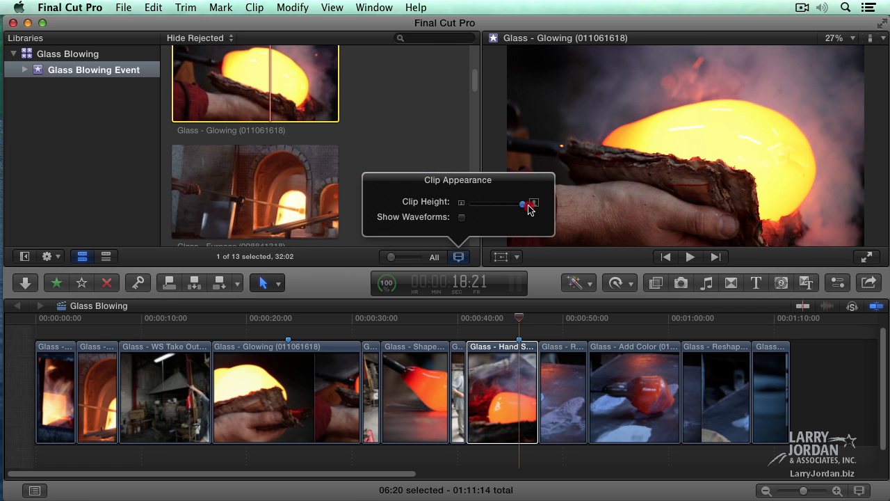
{"action": "left_click_drag", "start_coordinate": [524, 204], "coordinate": [499, 207]}
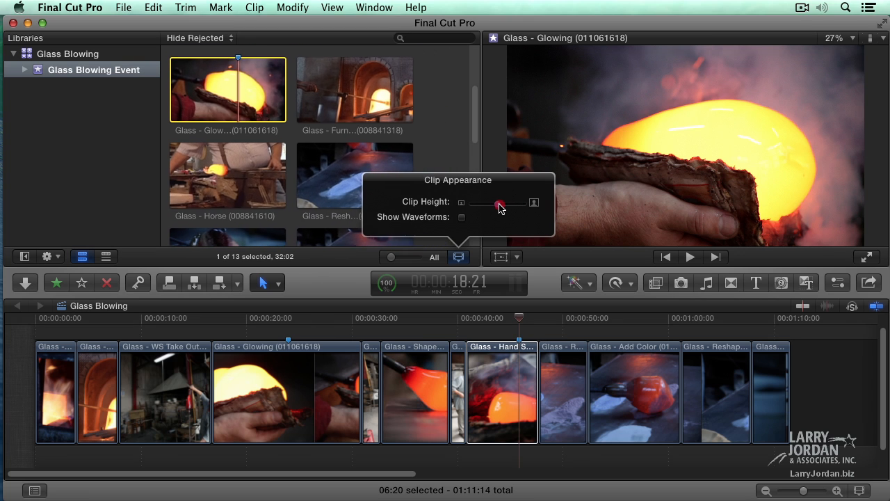
{"action": "left_click_drag", "start_coordinate": [499, 202], "coordinate": [490, 202]}
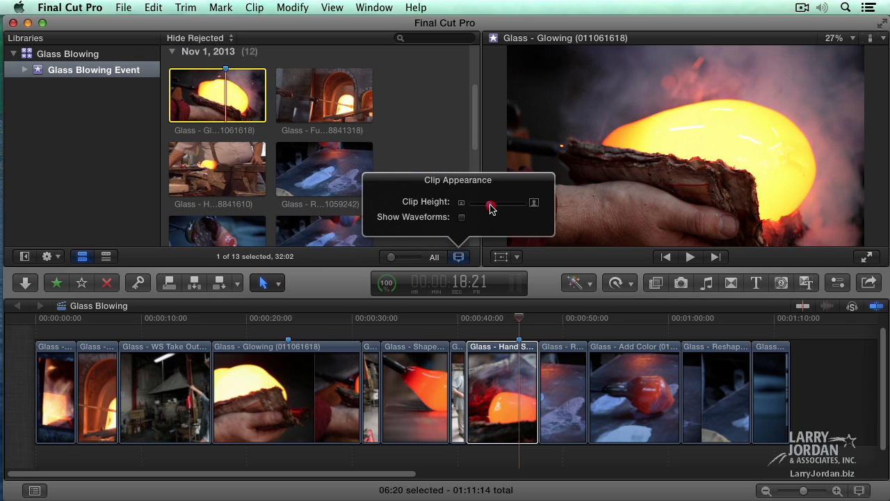
{"action": "left_click_drag", "start_coordinate": [490, 203], "coordinate": [485, 203]}
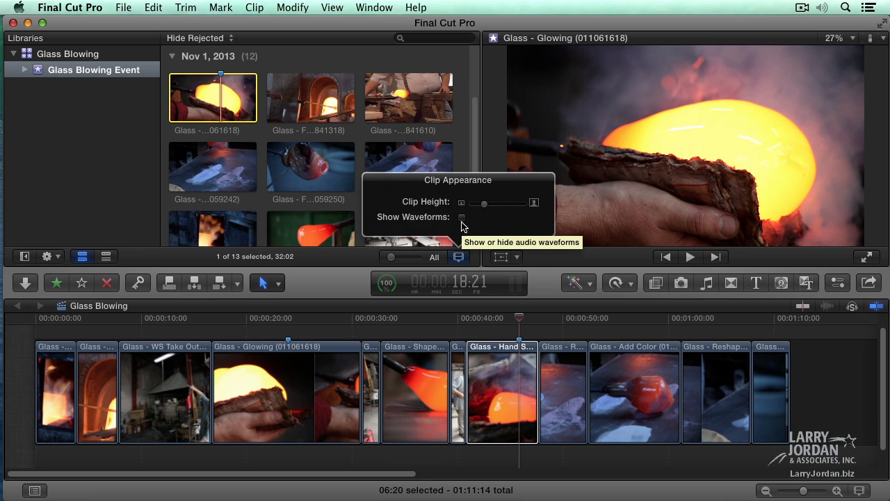
{"action": "mouse_move", "coordinate": [459, 264]}
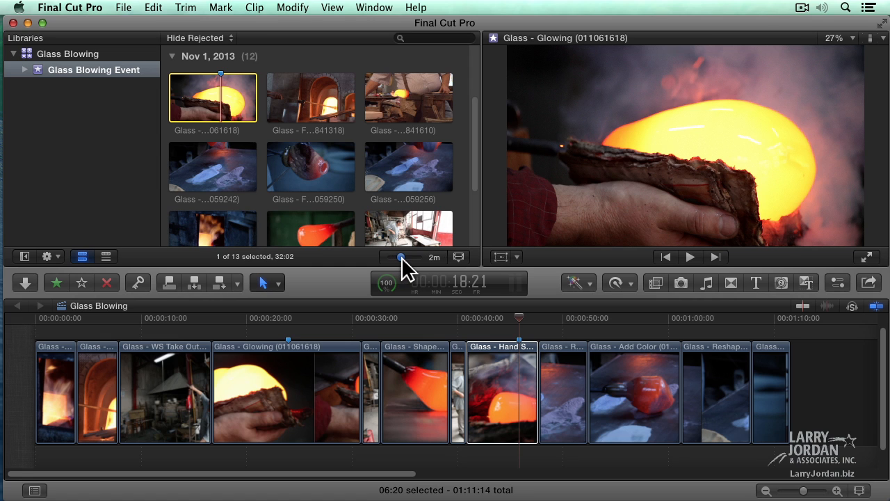
{"action": "left_click_drag", "start_coordinate": [407, 256], "coordinate": [399, 256]}
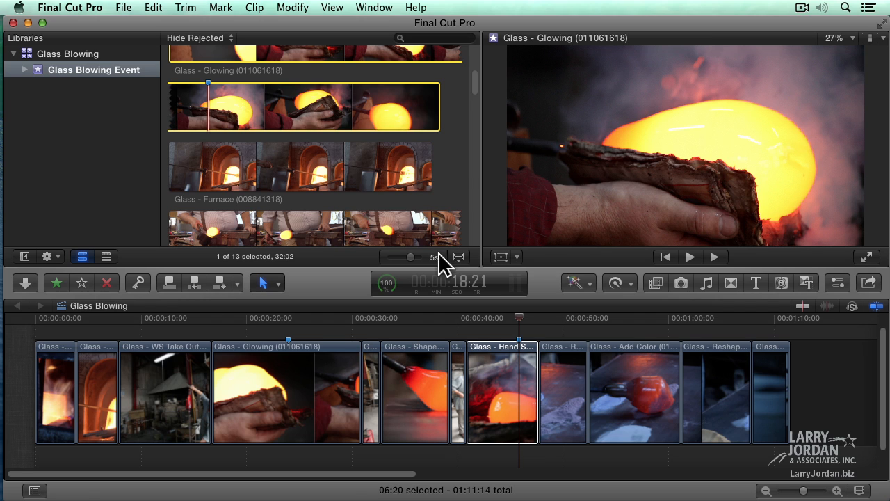
{"action": "scroll", "scroll_direction": "up", "scroll_amount": 3}
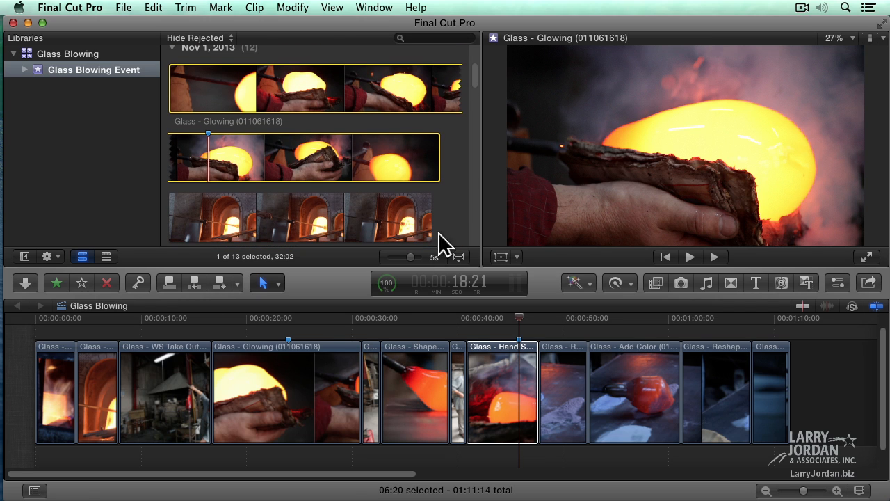
{"action": "left_click_drag", "start_coordinate": [410, 257], "coordinate": [404, 257]}
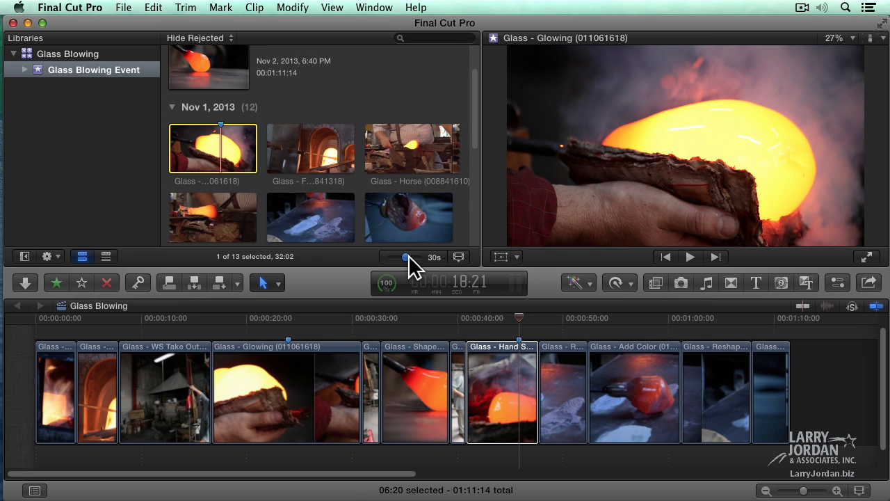
{"action": "left_click_drag", "start_coordinate": [405, 257], "coordinate": [409, 257]}
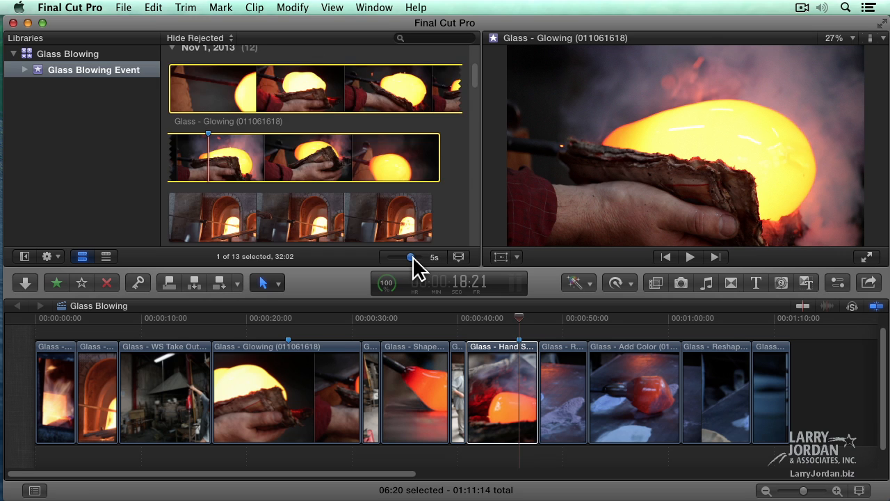
{"action": "left_click_drag", "start_coordinate": [408, 257], "coordinate": [389, 257]}
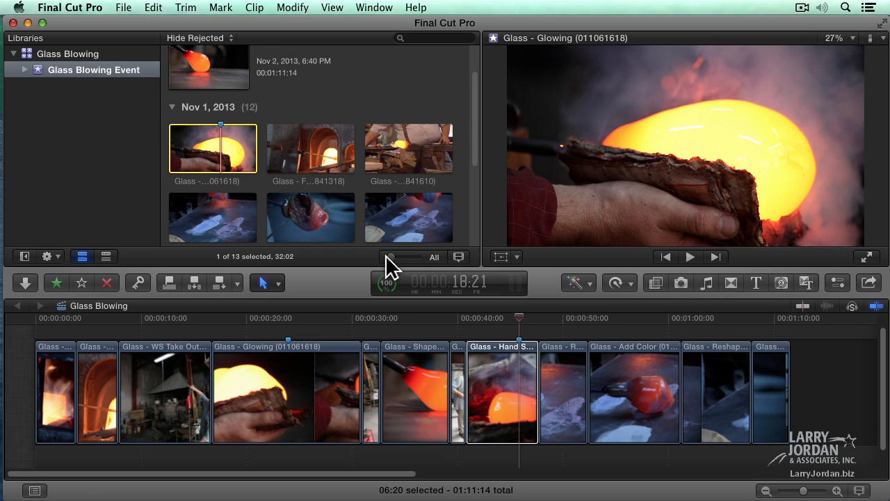
{"action": "mouse_move", "coordinate": [436, 162]}
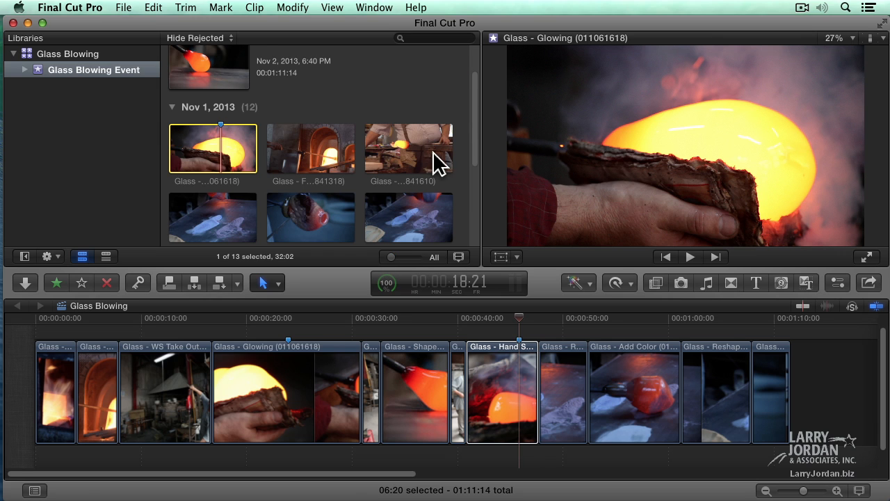
{"action": "scroll", "scroll_direction": "down", "scroll_amount": 3}
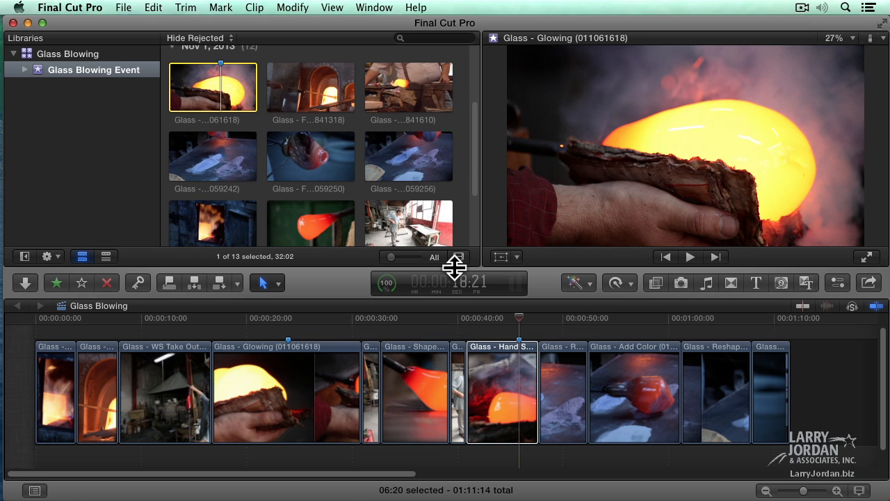
{"action": "mouse_move", "coordinate": [462, 289]}
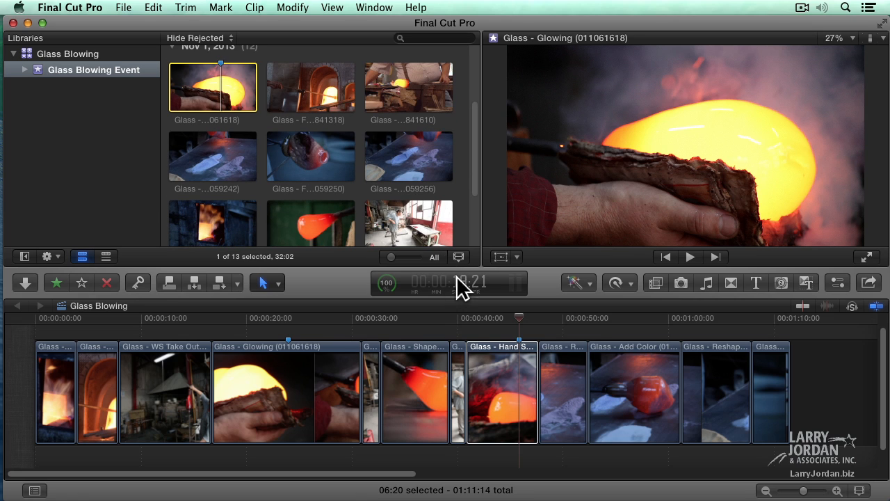
{"action": "mouse_move", "coordinate": [452, 254]}
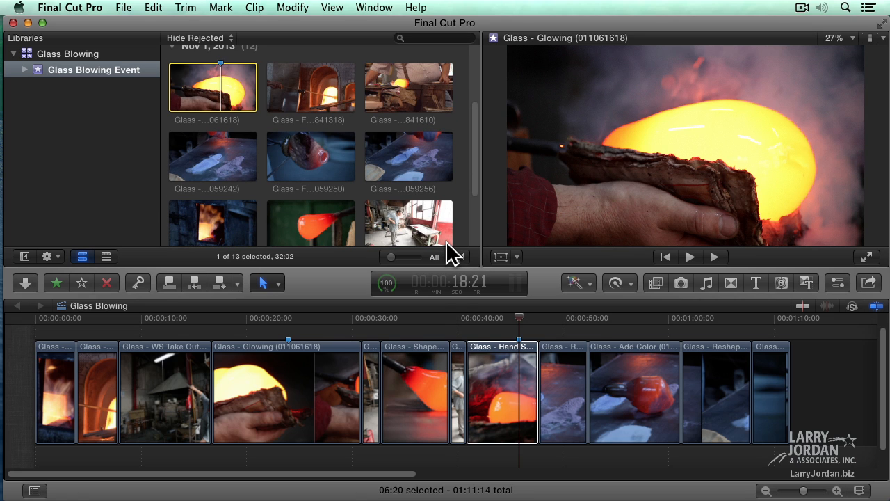
{"action": "mouse_move", "coordinate": [537, 186]}
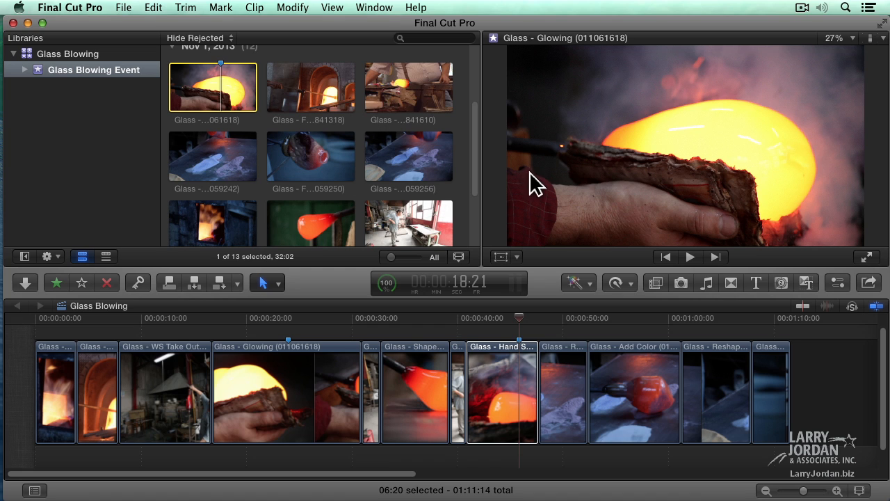
{"action": "mouse_move", "coordinate": [658, 214]}
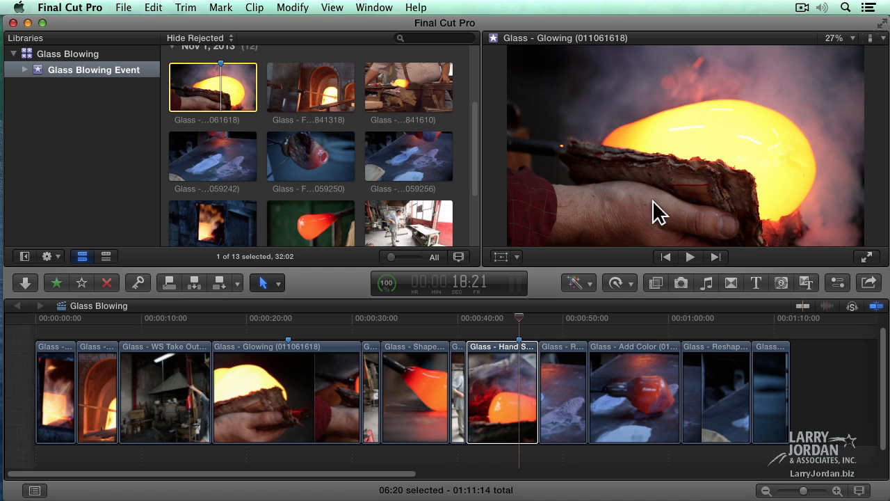
{"action": "mouse_move", "coordinate": [735, 221]}
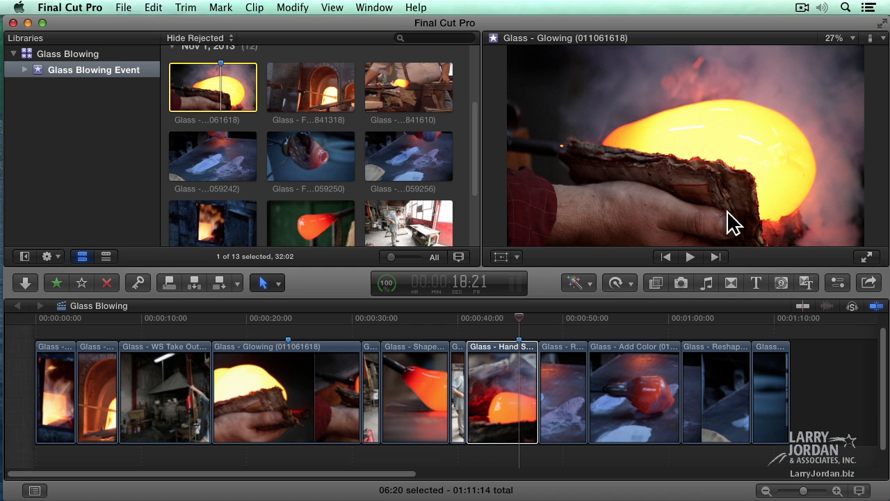
{"action": "mouse_move", "coordinate": [327, 247]}
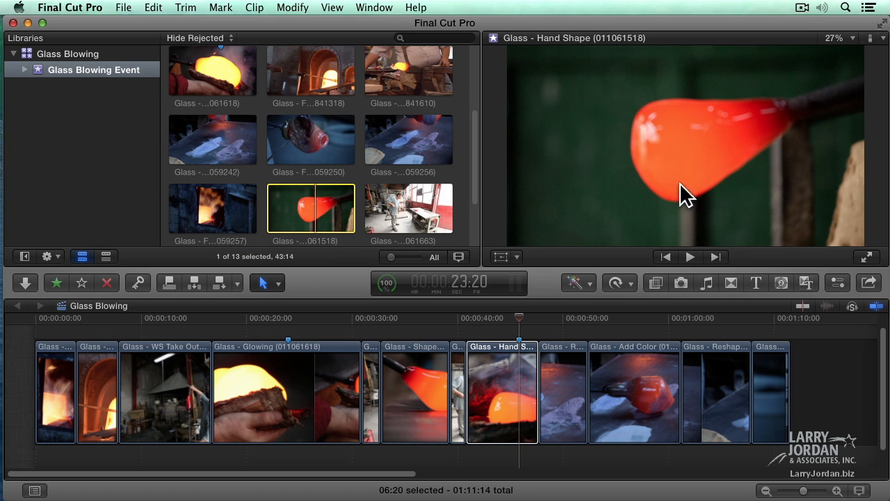
{"action": "mouse_move", "coordinate": [697, 193]}
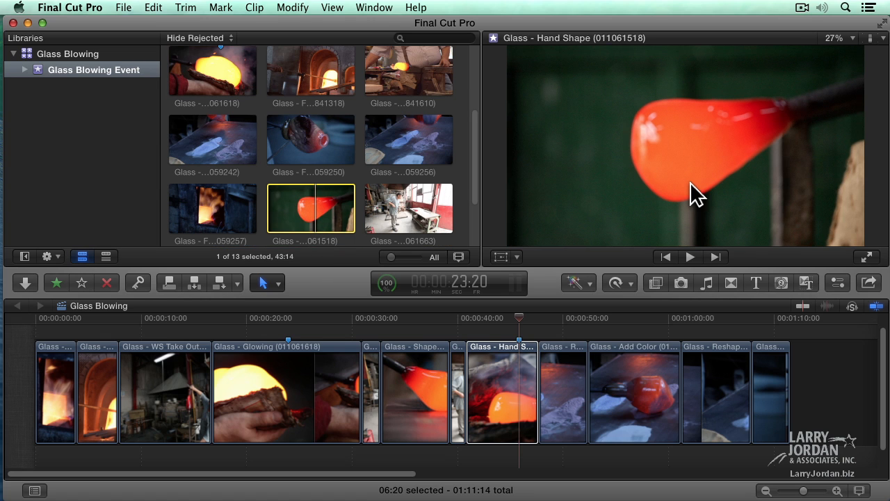
Select the Add Color clip in the Glass Blowing timeline.
{"action": "left_click", "coordinate": [633, 393]}
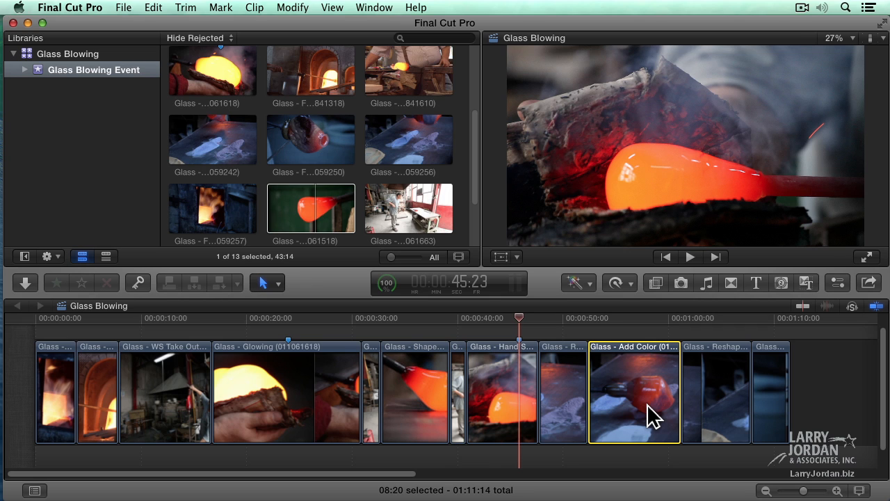
{"action": "mouse_move", "coordinate": [508, 331]}
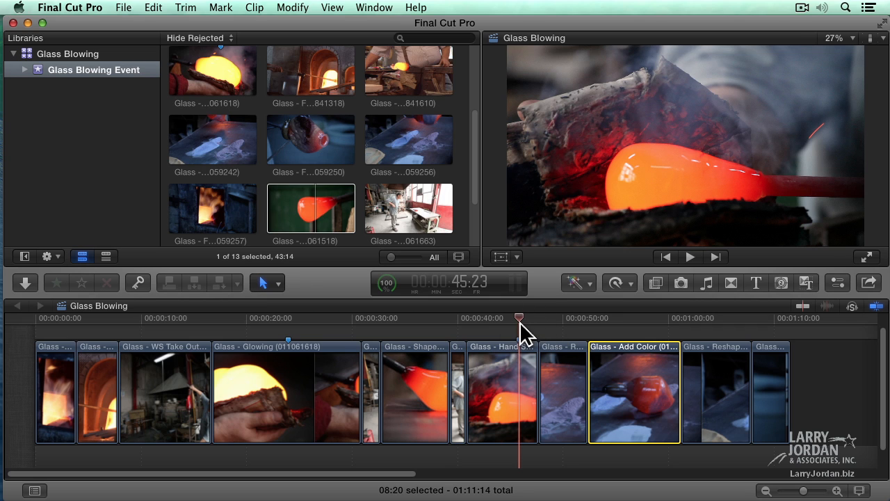
{"action": "mouse_move", "coordinate": [535, 328]}
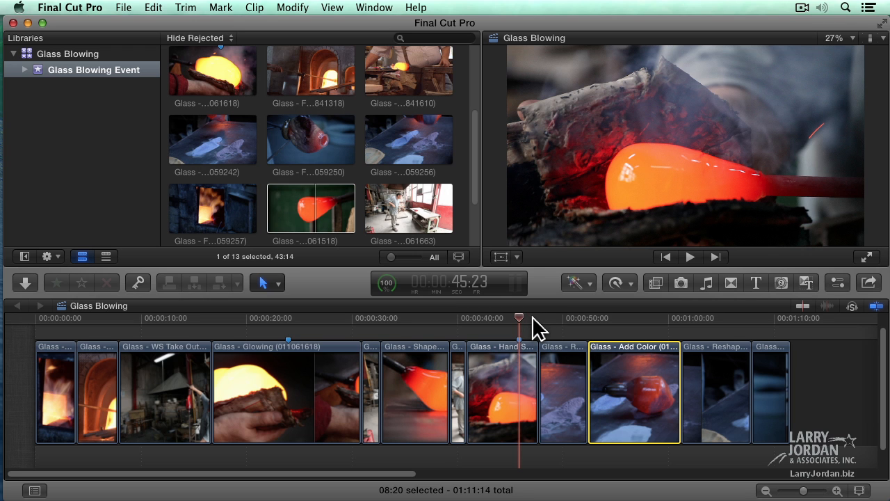
Play the Glass Blowing project from the playhead past 50 seconds, then stop playback.
{"action": "left_click", "coordinate": [690, 257]}
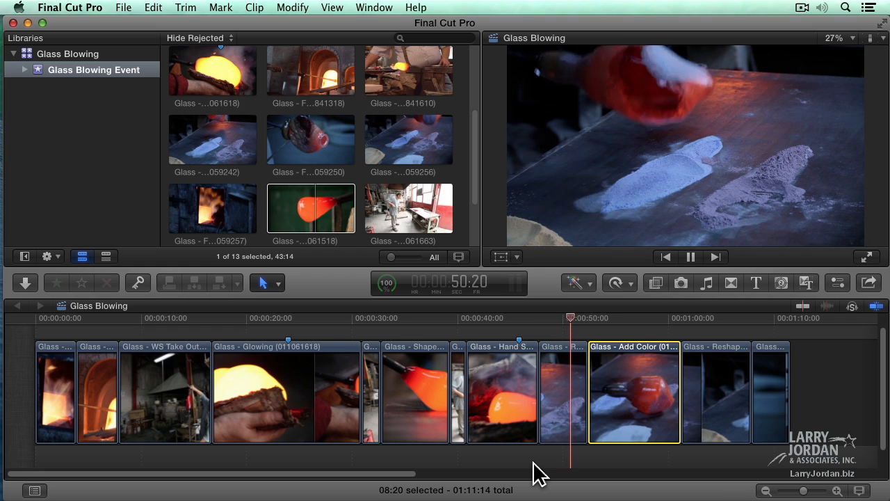
{"action": "left_click", "coordinate": [690, 256]}
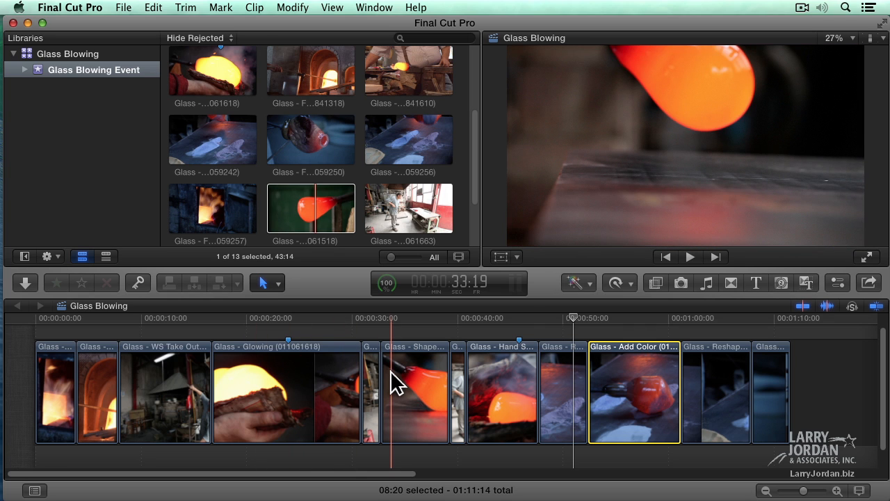
{"action": "left_click", "coordinate": [135, 396]}
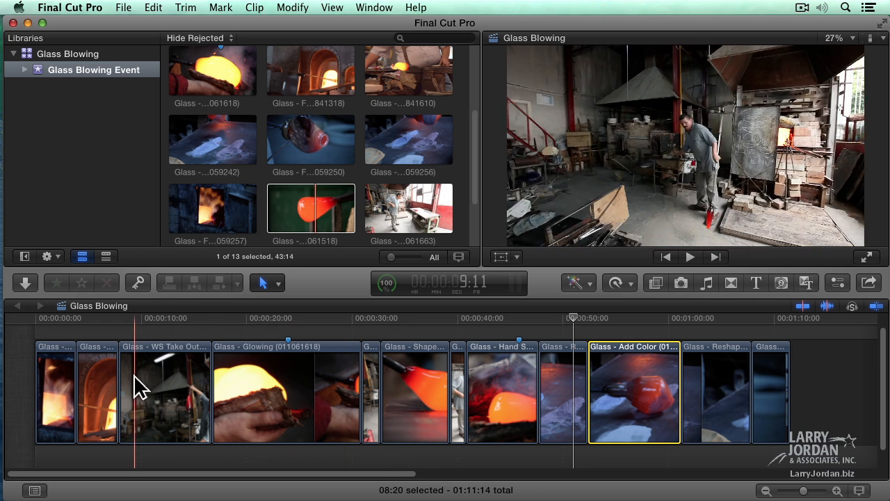
{"action": "left_click", "coordinate": [289, 396]}
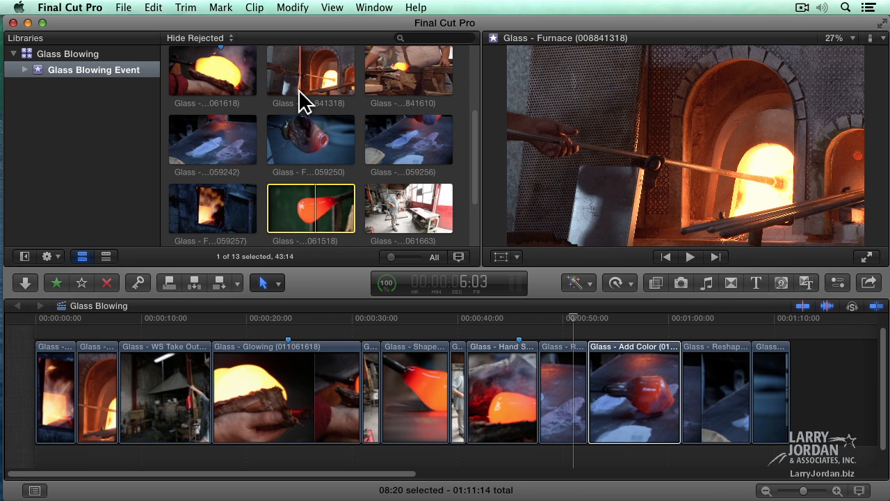
{"action": "mouse_move", "coordinate": [376, 135]}
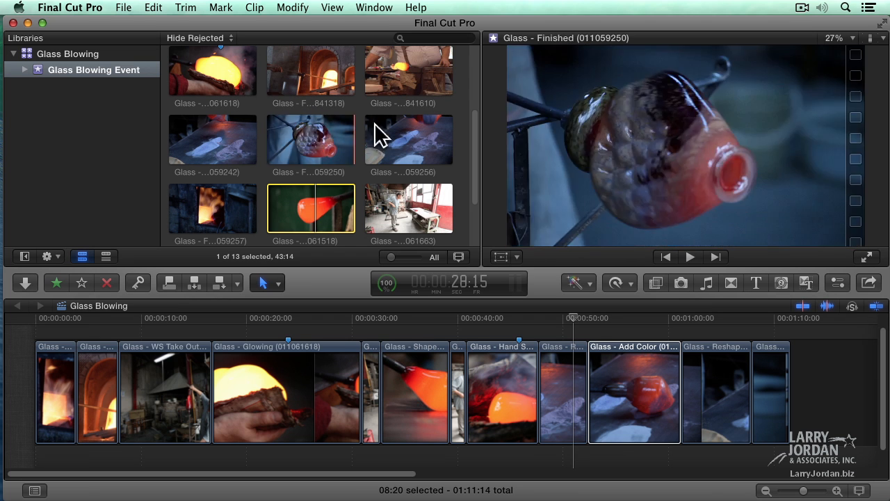
{"action": "mouse_move", "coordinate": [408, 208]}
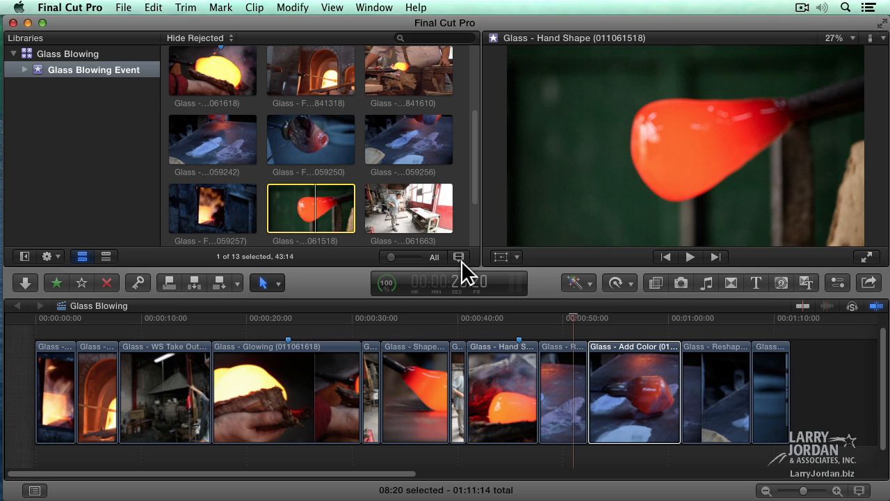
{"action": "mouse_move", "coordinate": [879, 53]}
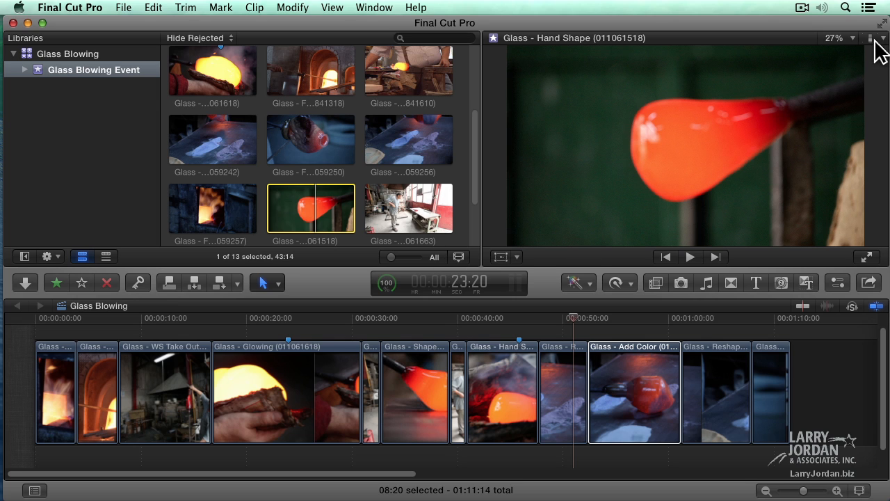
{"action": "left_click", "coordinate": [869, 38]}
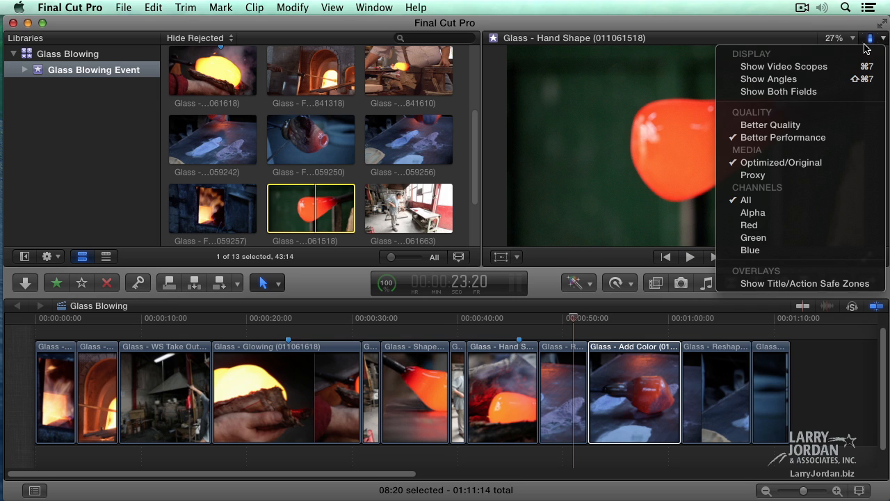
{"action": "mouse_move", "coordinate": [784, 66]}
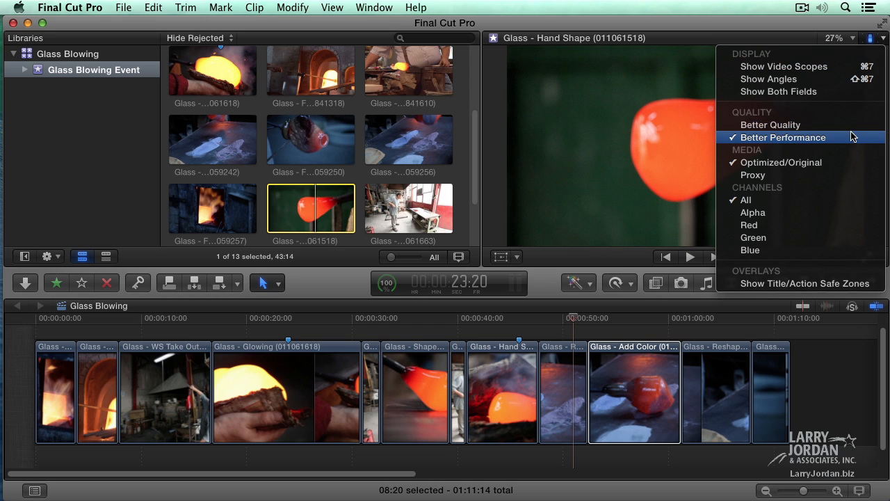
{"action": "mouse_move", "coordinate": [771, 124]}
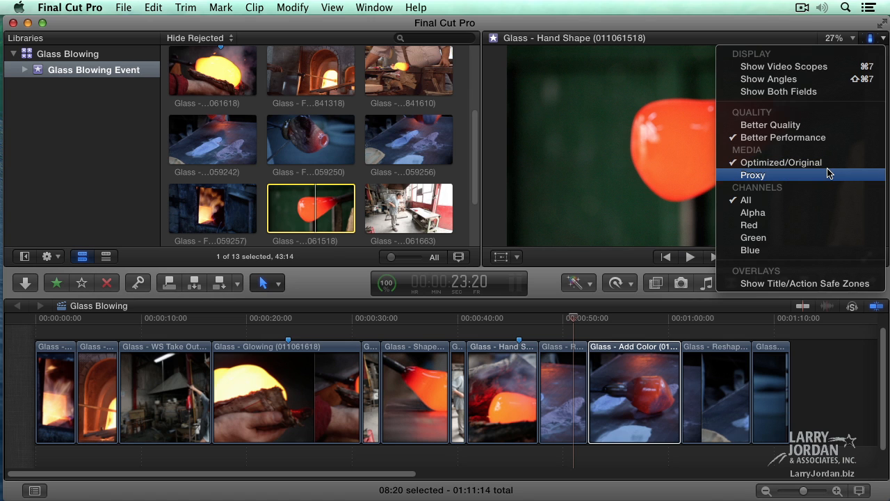
{"action": "left_click", "coordinate": [873, 37]}
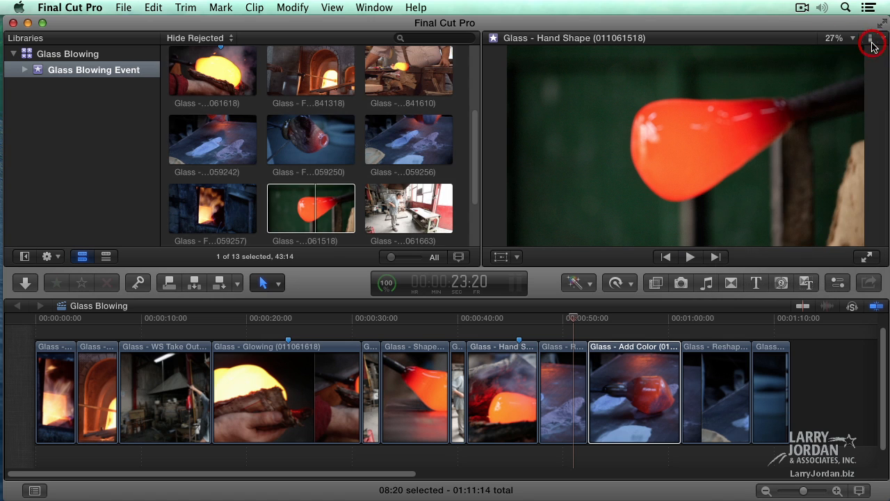
Zoom the Hand Shape clip to 12.5% and 6.25%, then return it to Fit.
{"action": "left_click", "coordinate": [837, 37]}
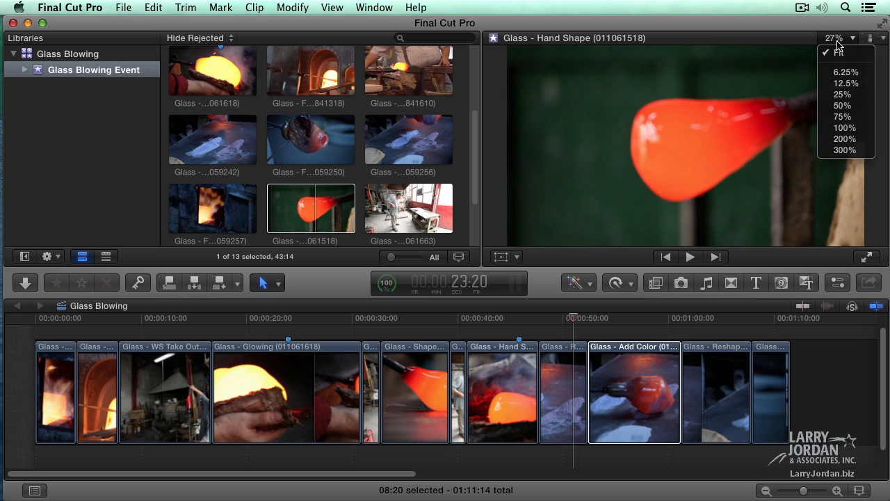
{"action": "mouse_move", "coordinate": [860, 64]}
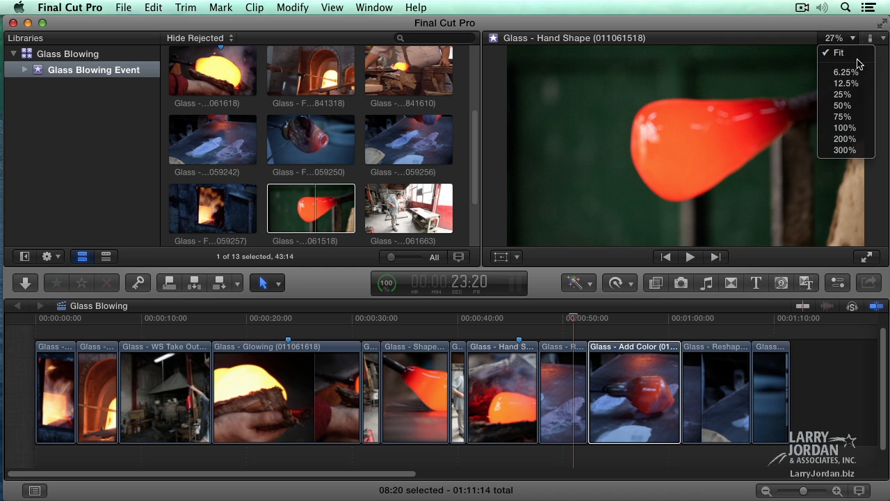
{"action": "mouse_move", "coordinate": [845, 72]}
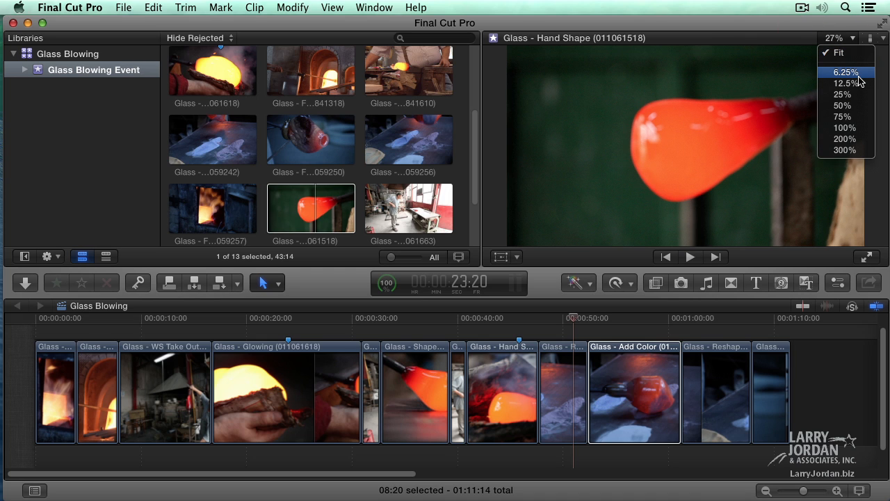
{"action": "mouse_move", "coordinate": [845, 94]}
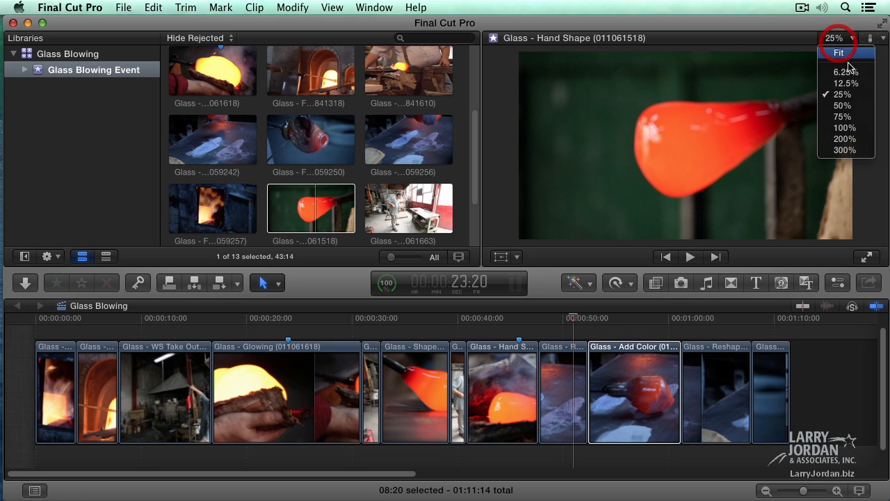
{"action": "left_click", "coordinate": [842, 83]}
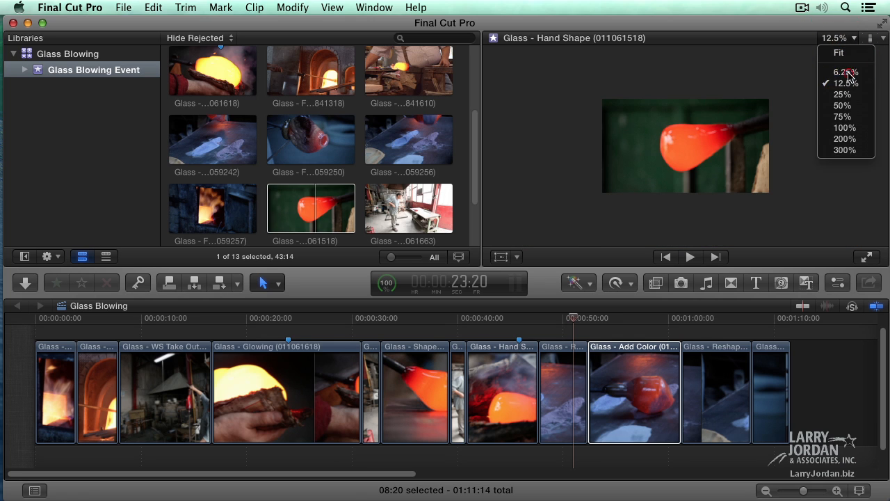
{"action": "left_click", "coordinate": [845, 71]}
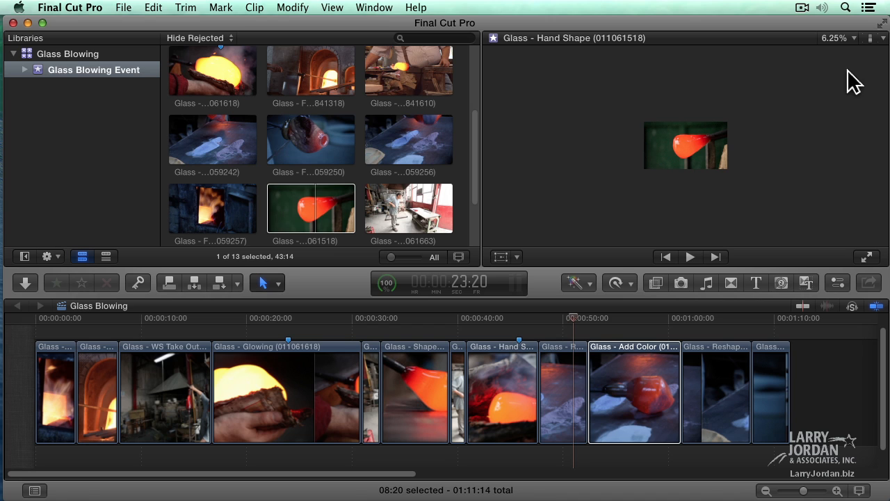
{"action": "mouse_move", "coordinate": [842, 45]}
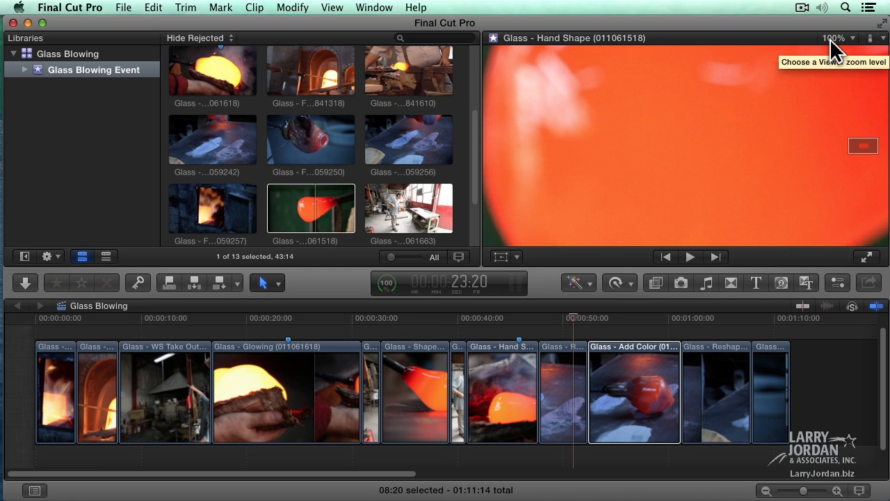
{"action": "left_click", "coordinate": [837, 38]}
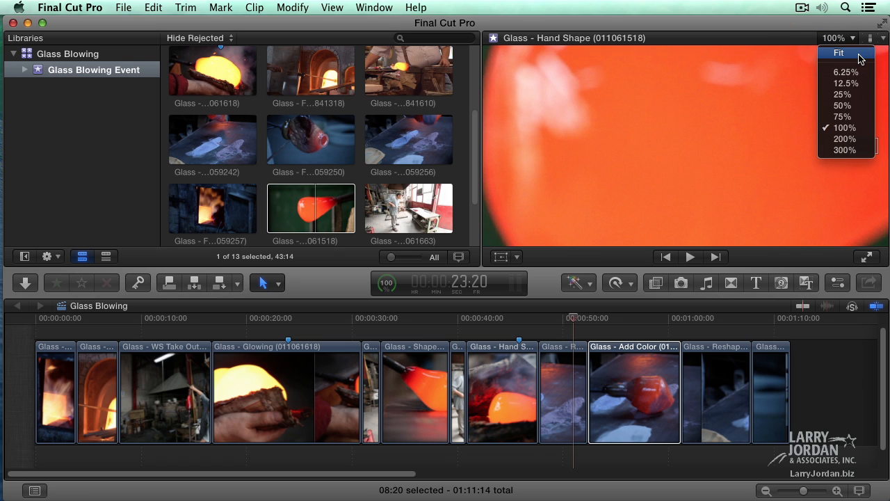
{"action": "left_click", "coordinate": [839, 52]}
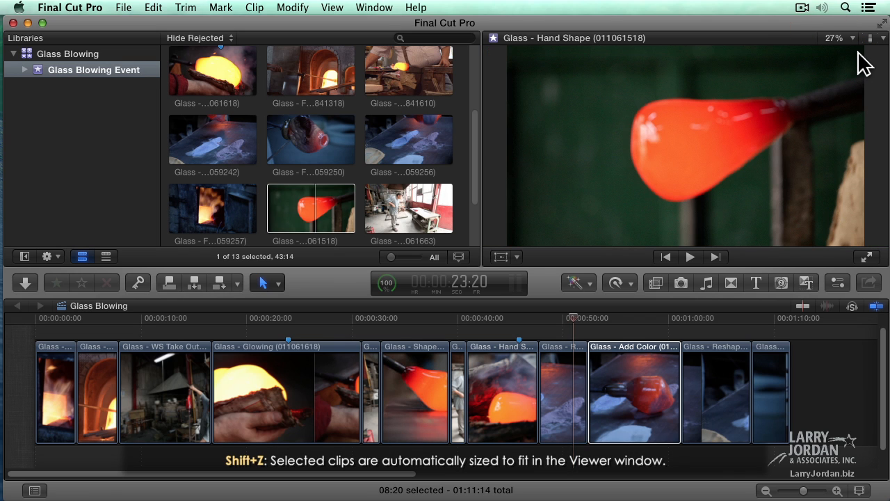
{"action": "mouse_move", "coordinate": [841, 141]}
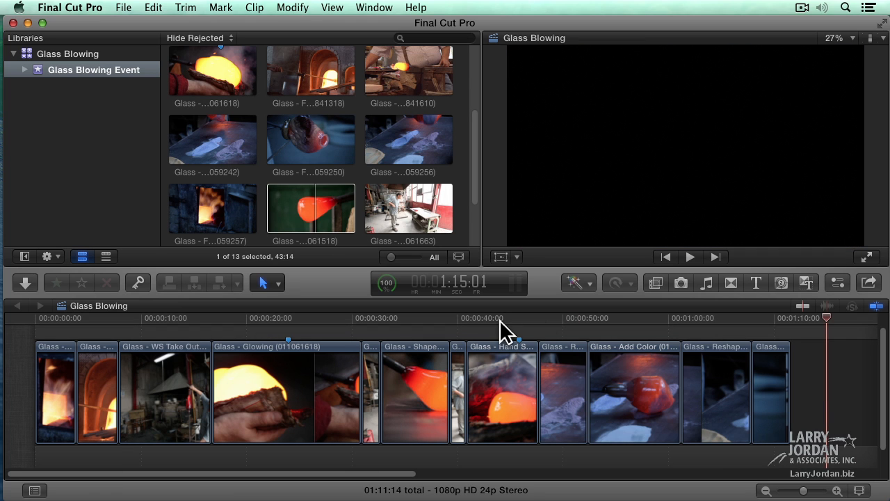
Step the playhead between edits and by single frames to about 4 seconds in Furnace.
{"action": "left_click", "coordinate": [484, 318]}
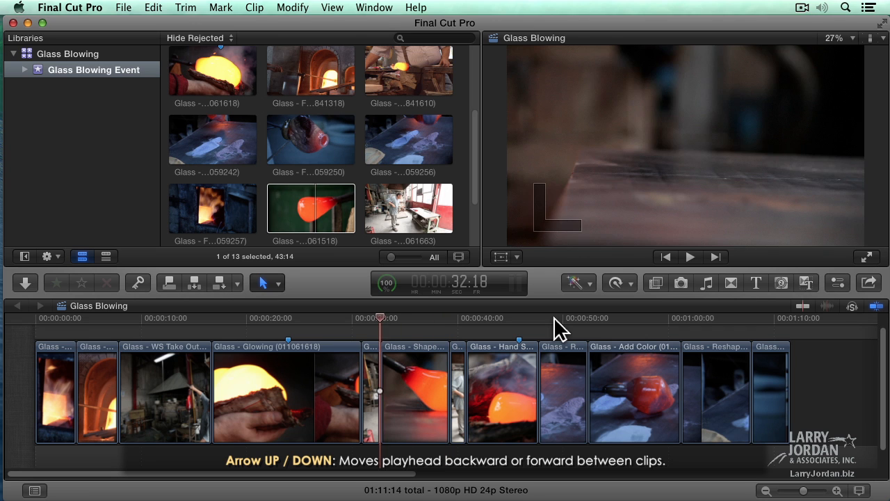
{"action": "key", "text": "up"}
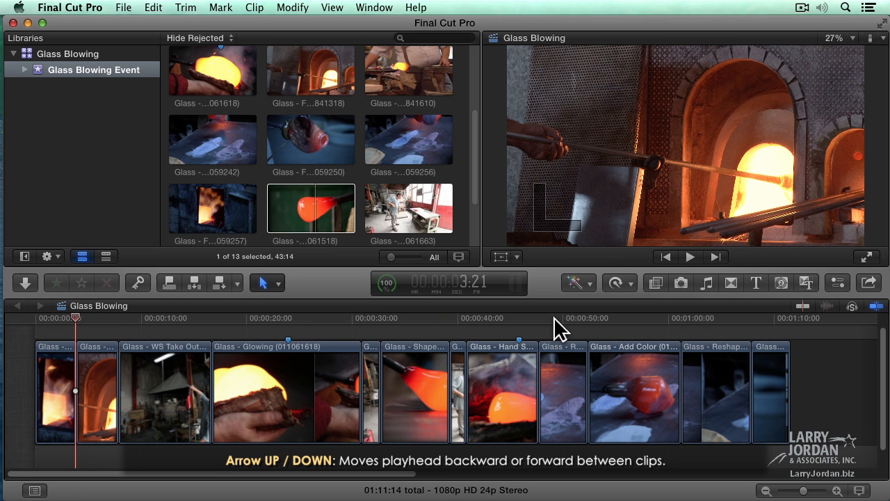
{"action": "key", "text": "right"}
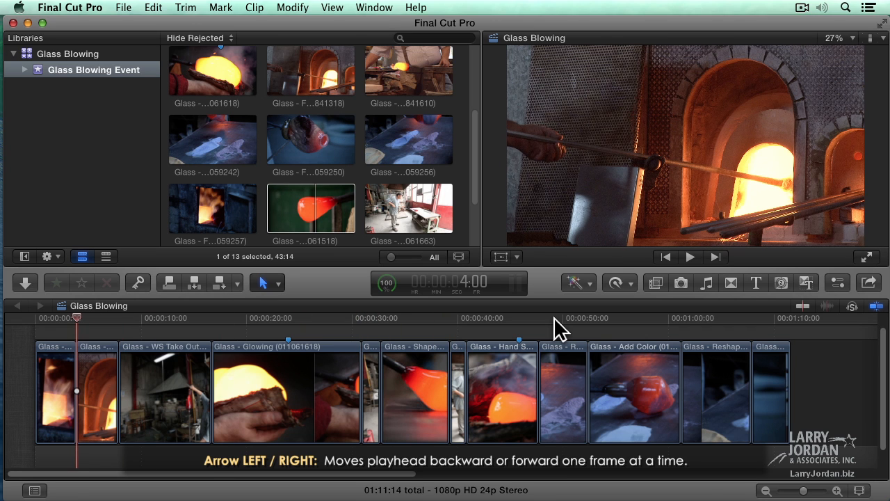
{"action": "key", "text": "right"}
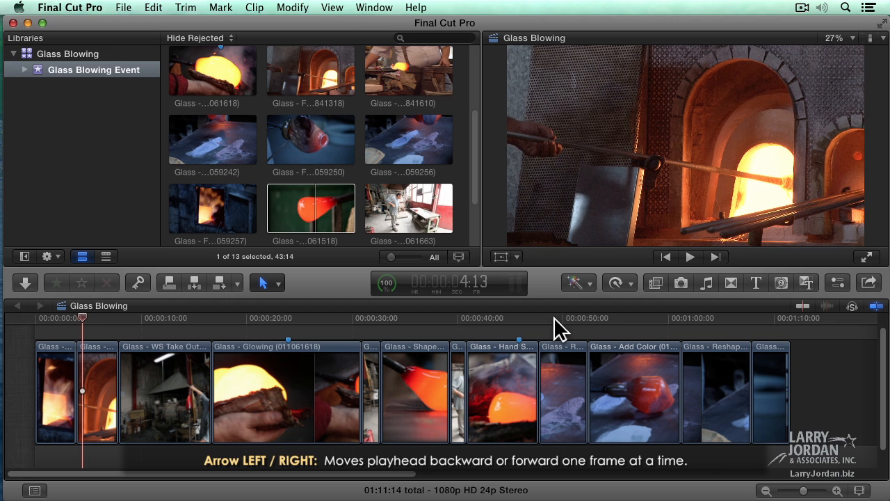
{"action": "key", "text": "Left"}
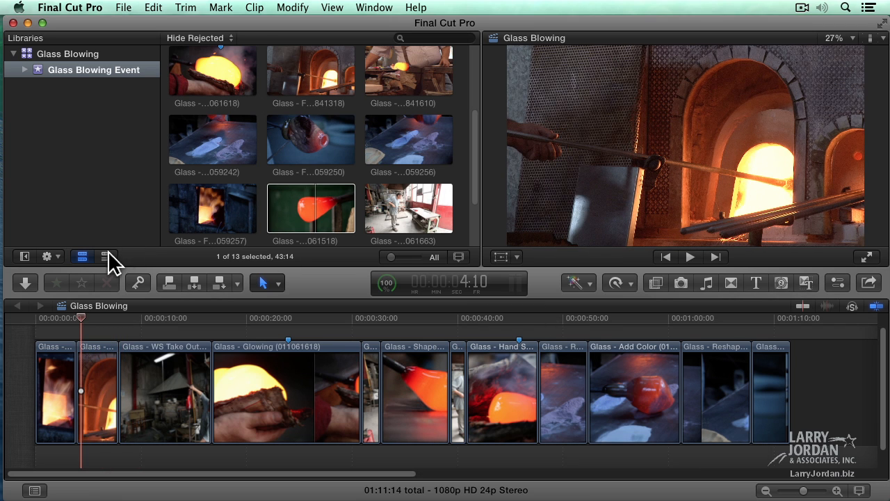
{"action": "mouse_move", "coordinate": [606, 295]}
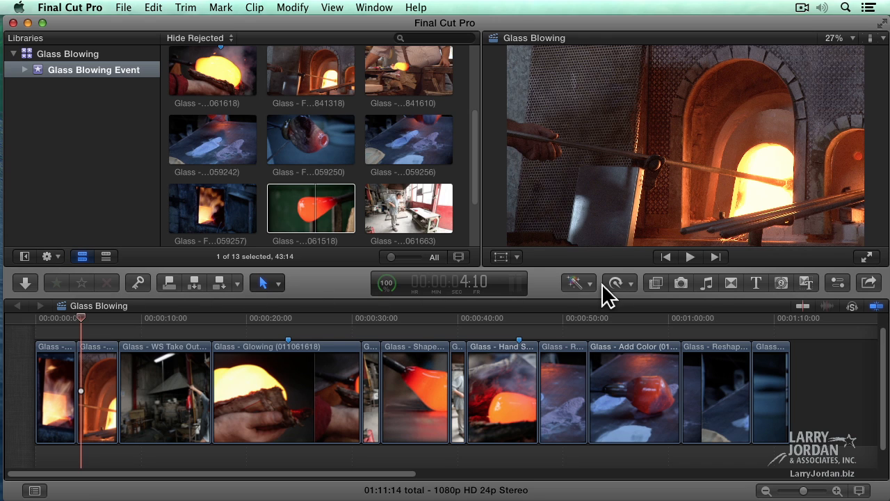
{"action": "mouse_move", "coordinate": [369, 296]}
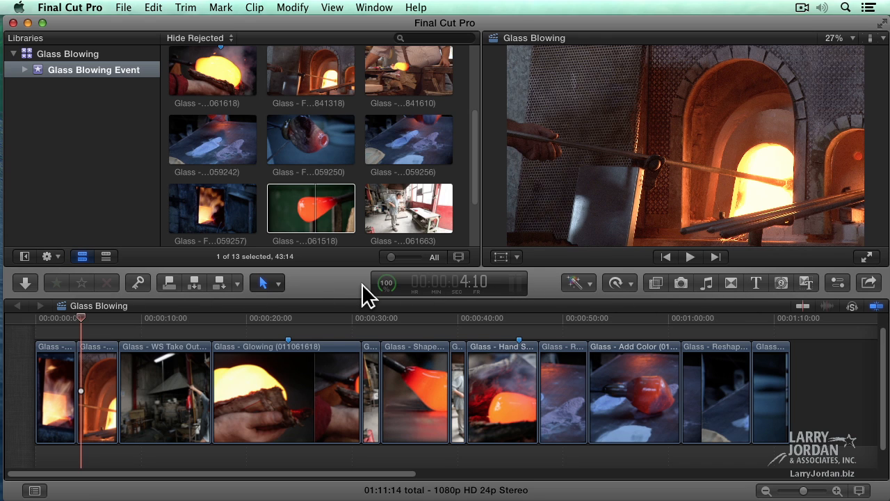
{"action": "mouse_move", "coordinate": [325, 288]}
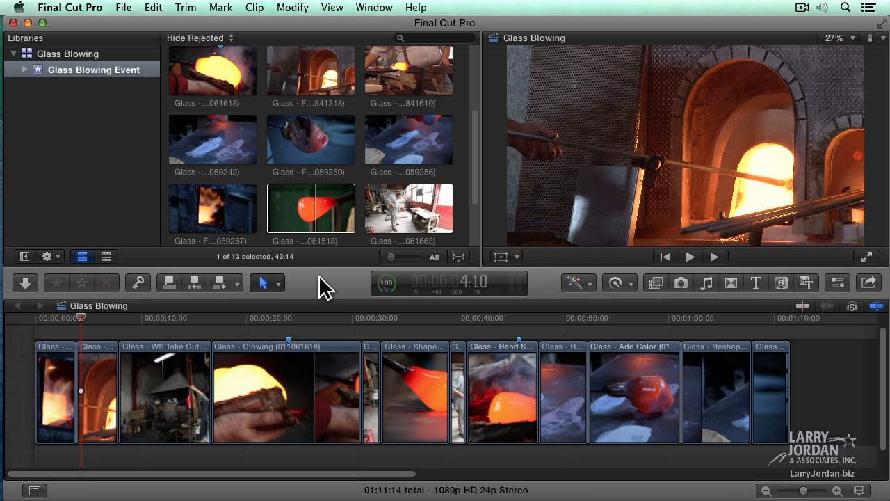
{"action": "mouse_move", "coordinate": [487, 309]}
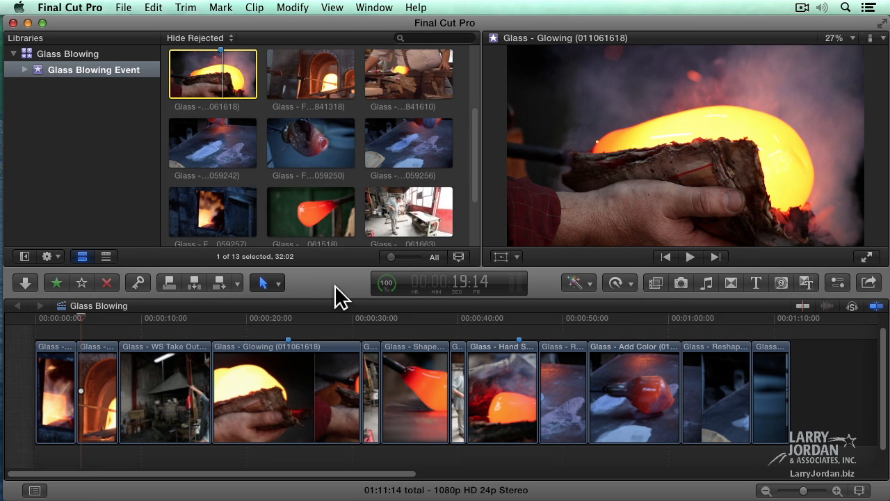
{"action": "mouse_move", "coordinate": [347, 289]}
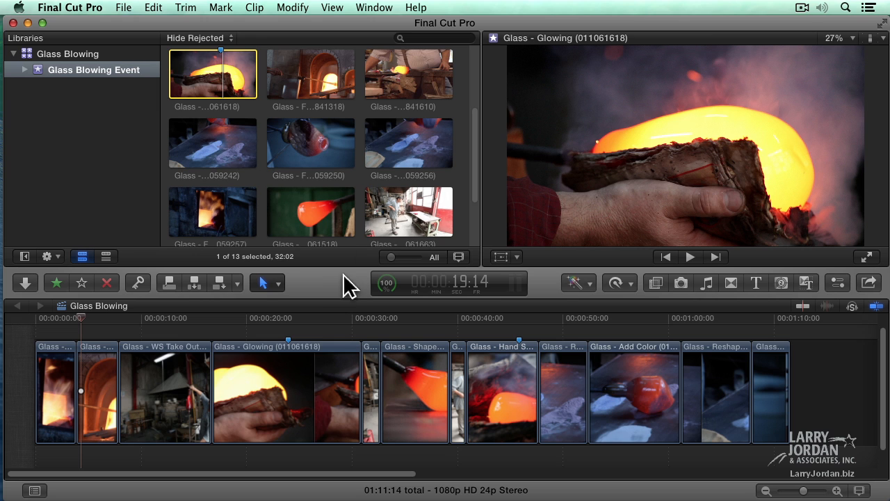
Open the Window menu showing layout commands such as Hide Browser.
{"action": "left_click", "coordinate": [374, 8]}
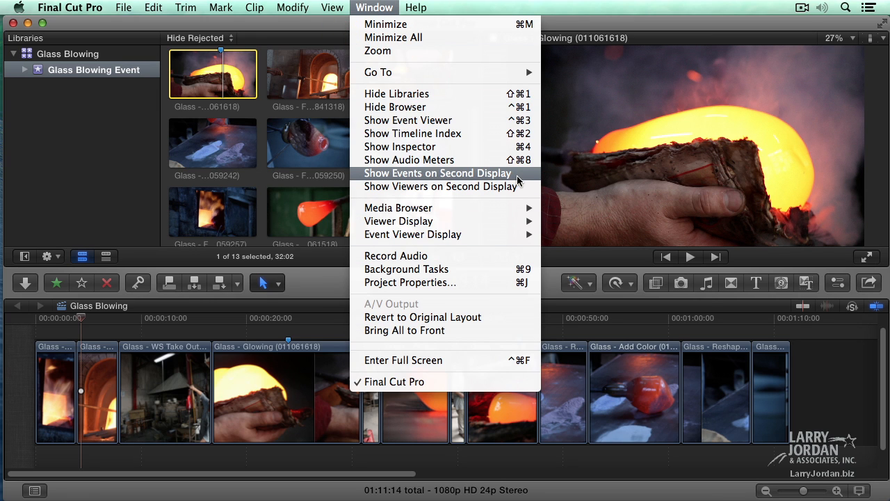
{"action": "mouse_move", "coordinate": [527, 177]}
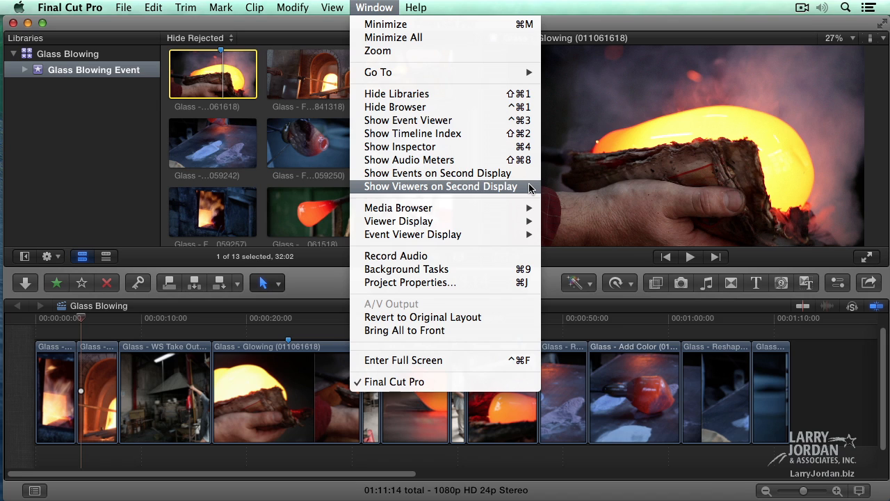
{"action": "mouse_move", "coordinate": [498, 265]}
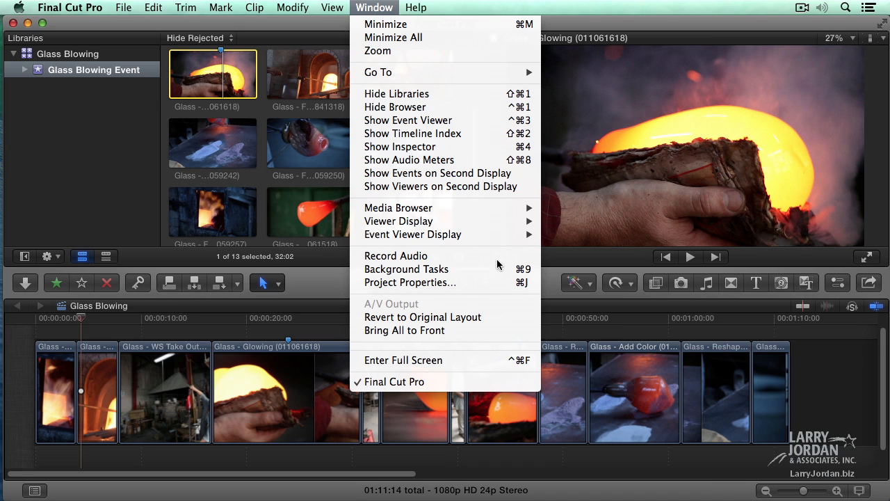
{"action": "mouse_move", "coordinate": [504, 317]}
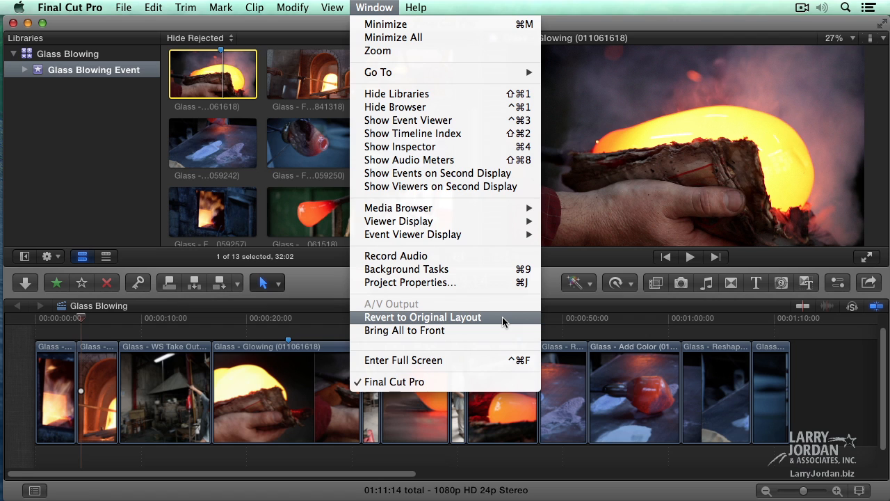
{"action": "mouse_move", "coordinate": [457, 106]}
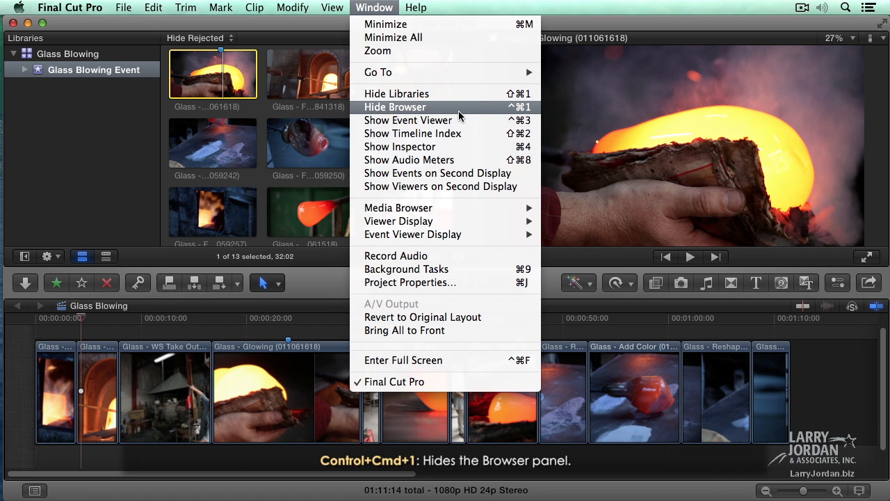
{"action": "mouse_move", "coordinate": [498, 116]}
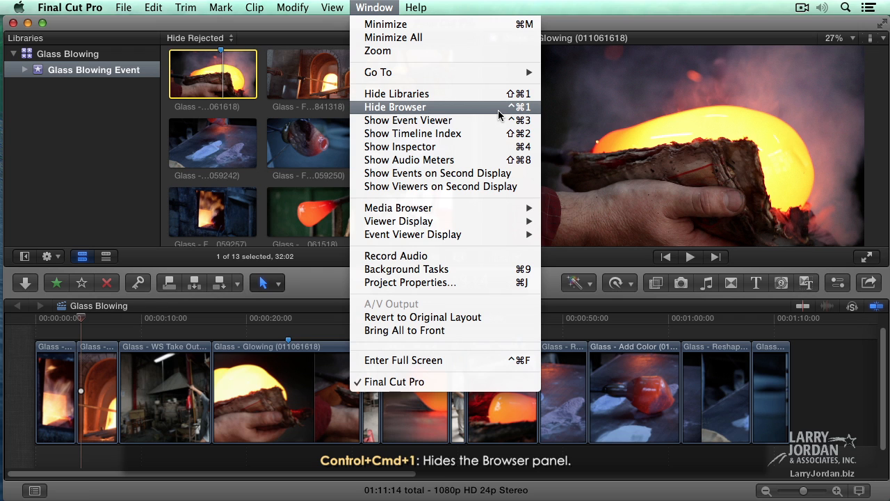
Hide the browser with Window > Hide Browser and Control-Command-1 for a wider viewer.
{"action": "left_click", "coordinate": [395, 106]}
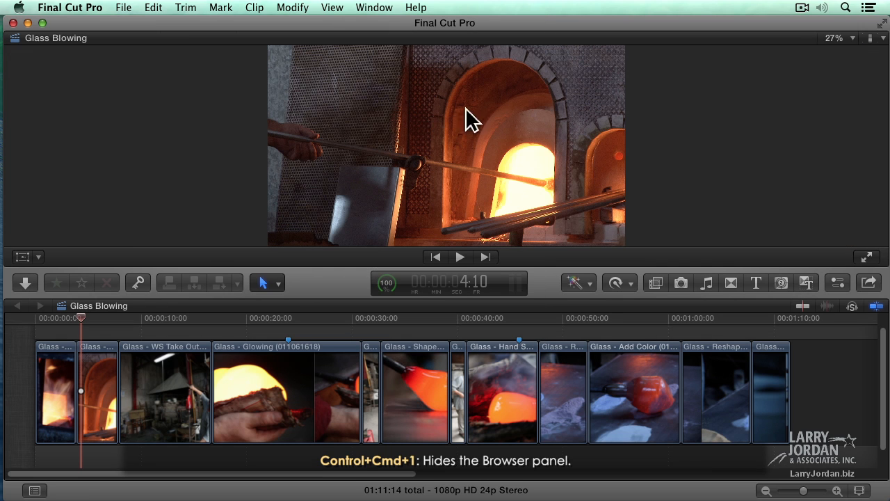
{"action": "mouse_move", "coordinate": [159, 116]}
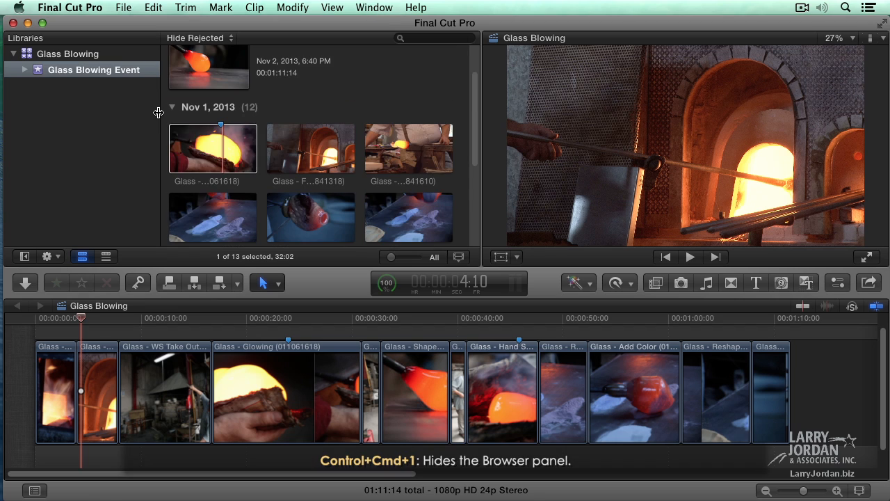
{"action": "key", "text": "ctrl+cmd+1"}
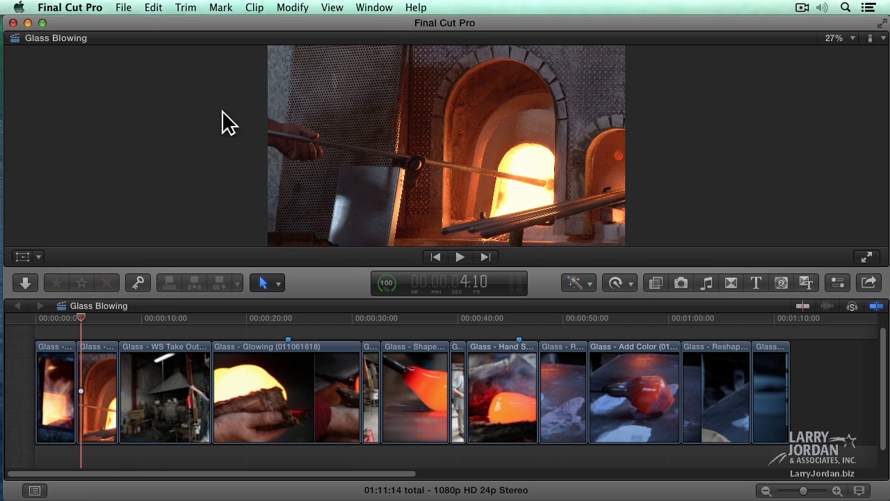
{"action": "mouse_move", "coordinate": [469, 172]}
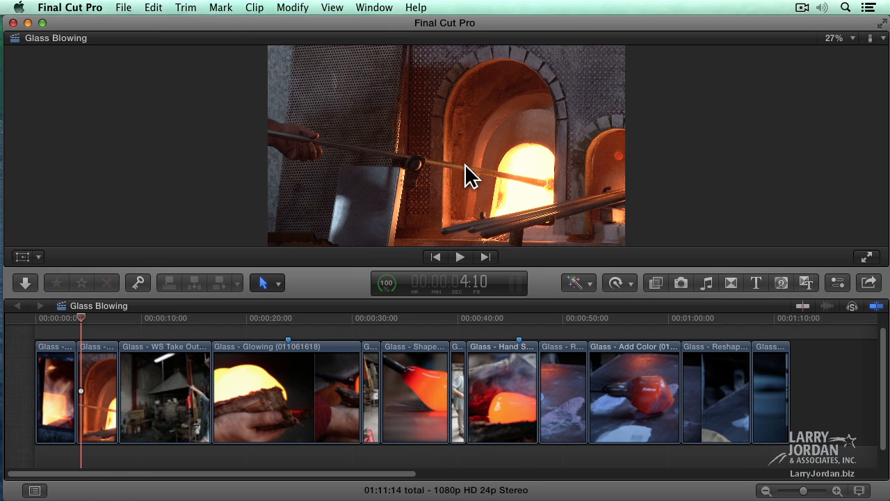
{"action": "mouse_move", "coordinate": [687, 138]}
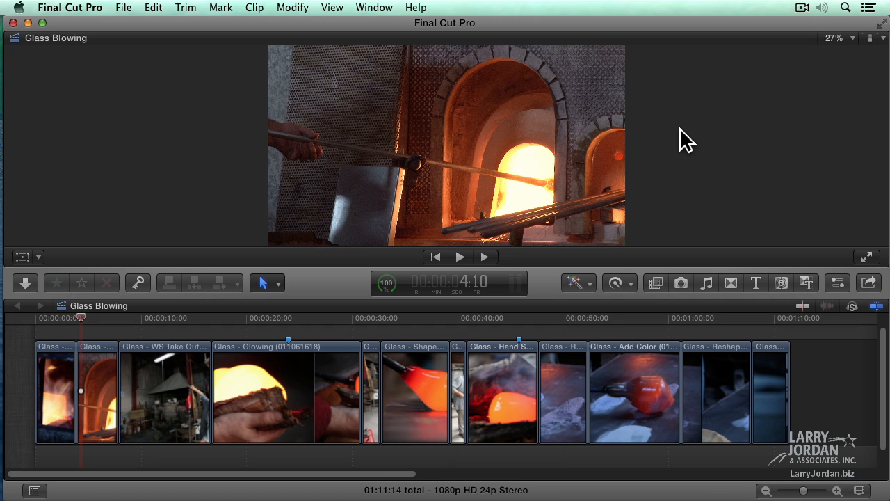
{"action": "mouse_move", "coordinate": [683, 135]}
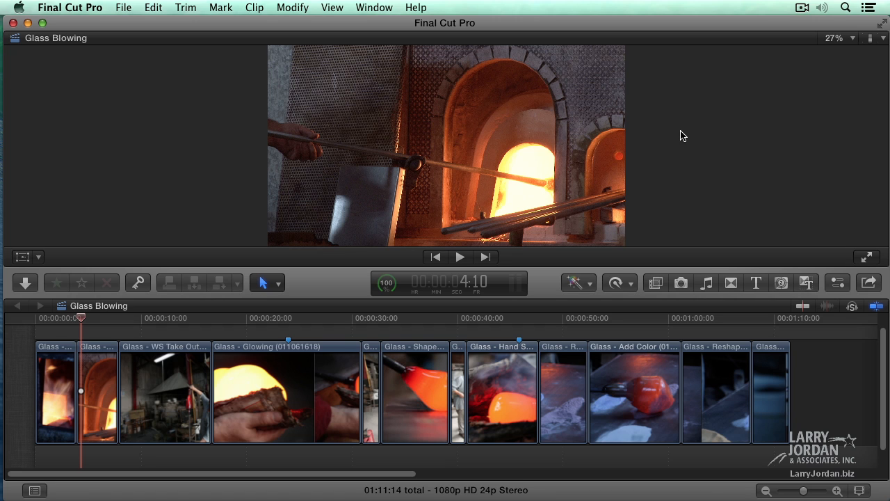